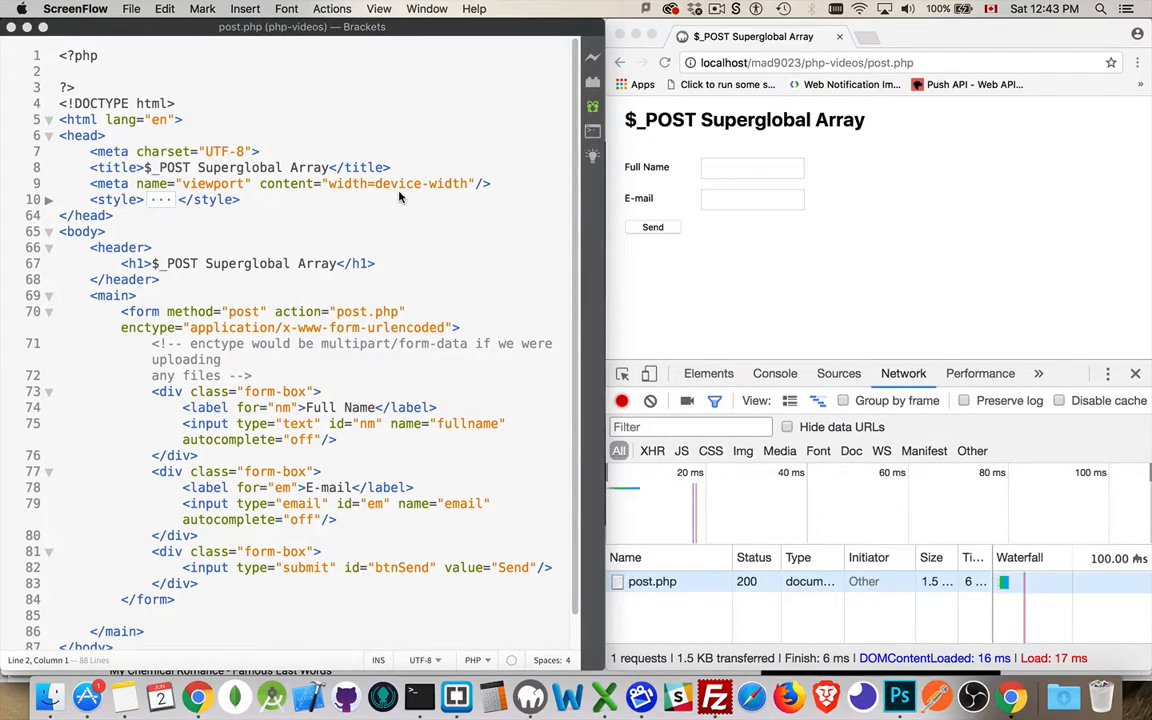
# Insert a new line above the form with <a href="post.php">POST.php</a>.
pyautogui.click(300, 335)
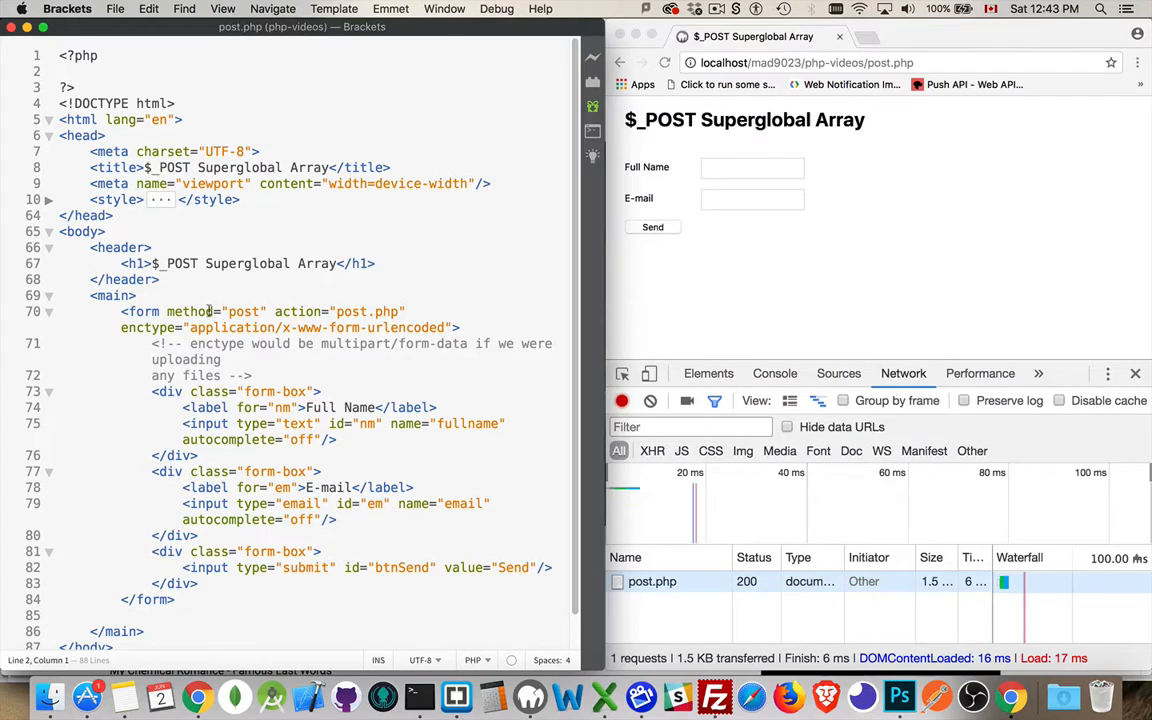
pyautogui.doubleClick(244, 311)
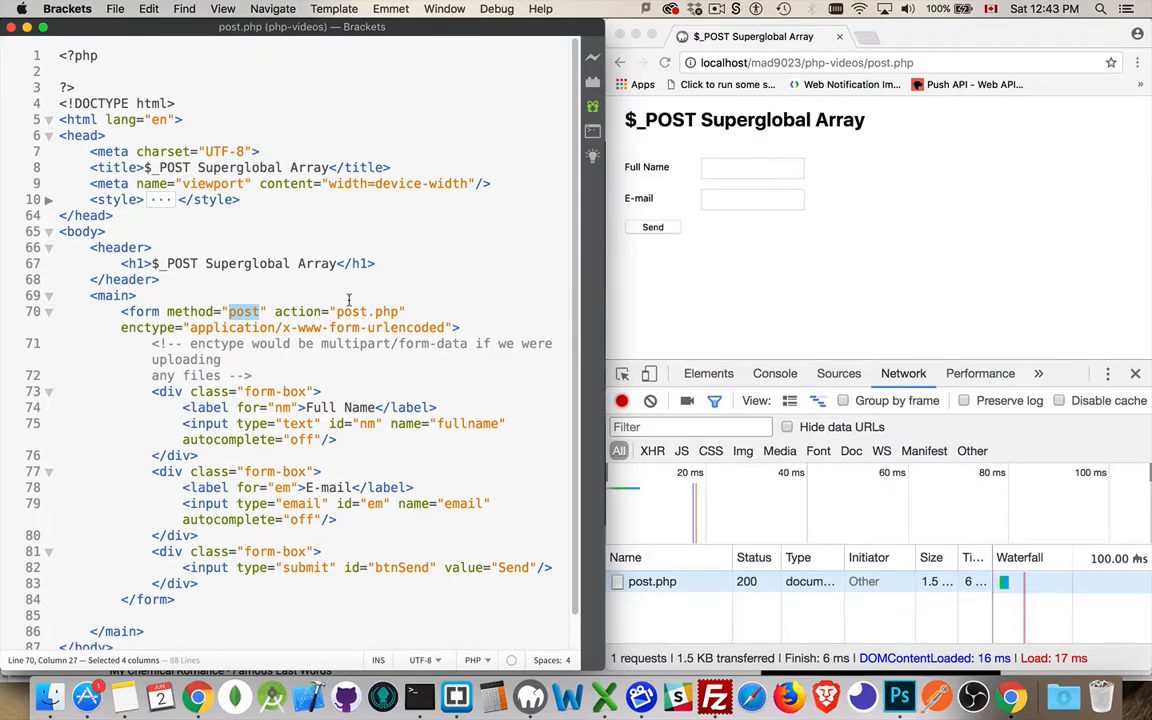
pyautogui.press('Backspace')
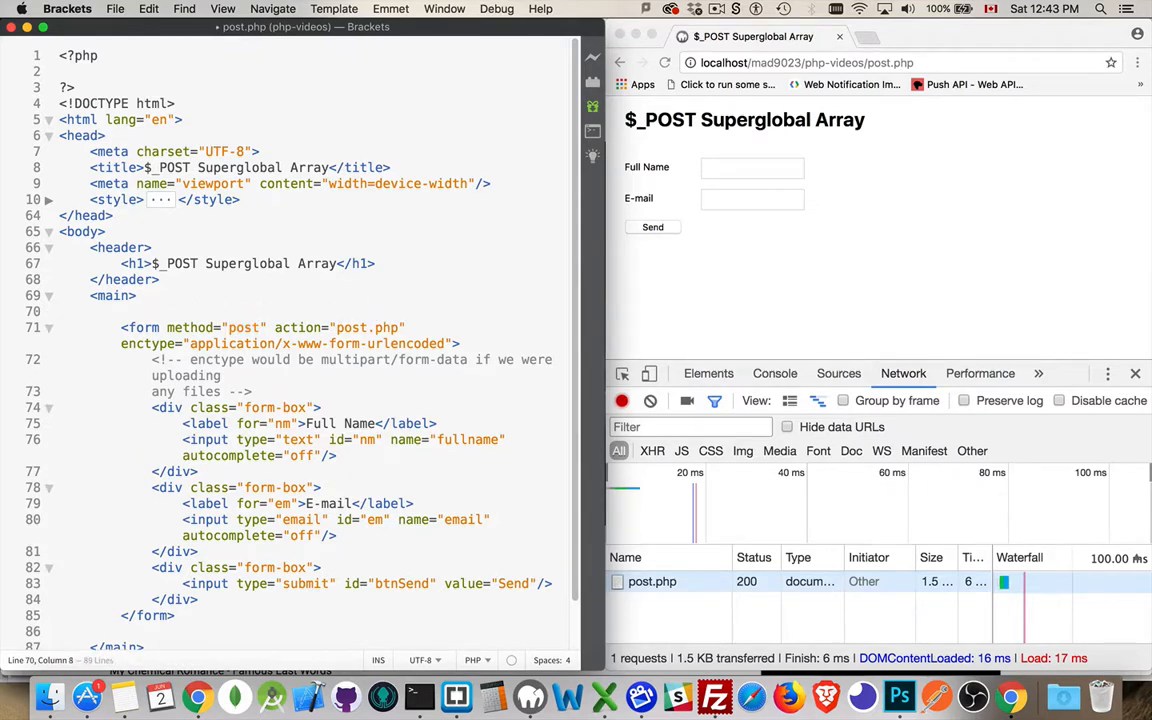
pyautogui.write('<a href="post.php"></a>')
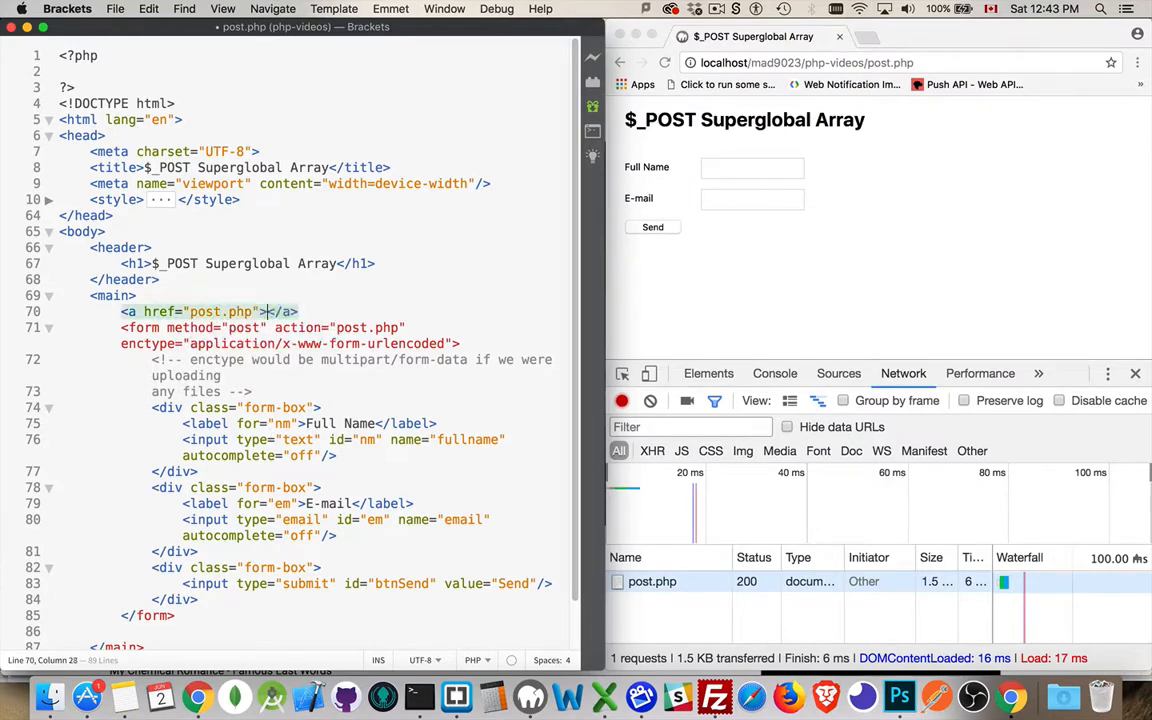
pyautogui.write('POST.php')
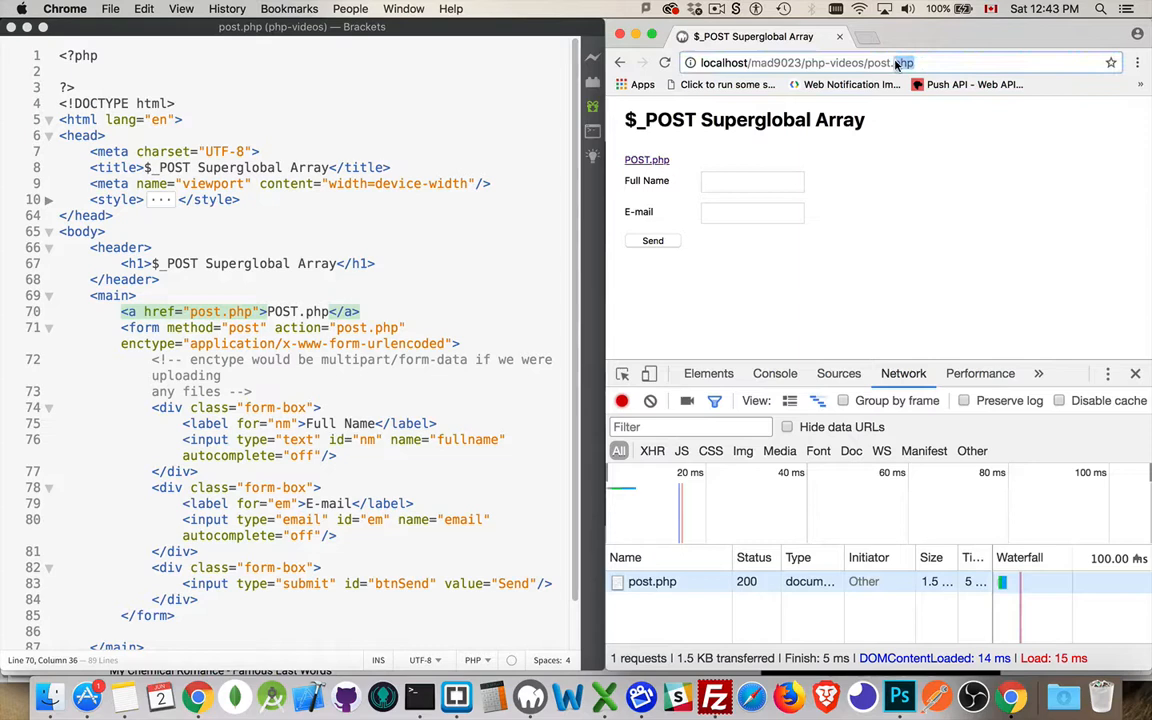
pyautogui.moveTo(928, 266)
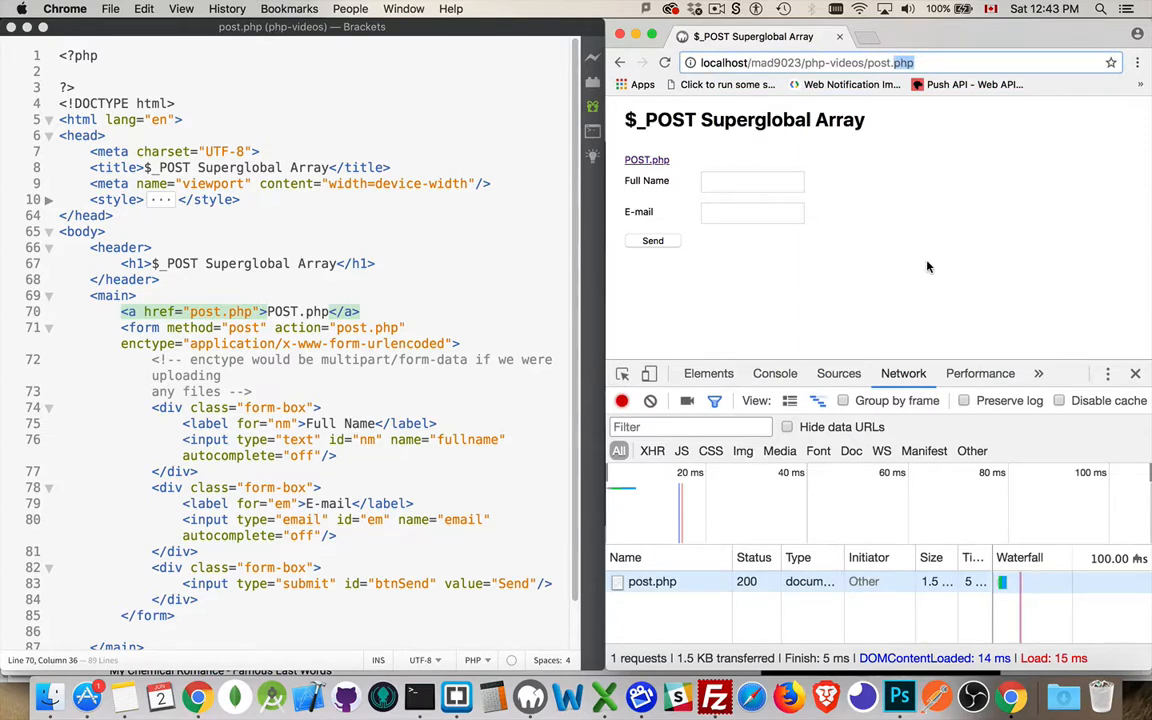
pyautogui.moveTo(910, 253)
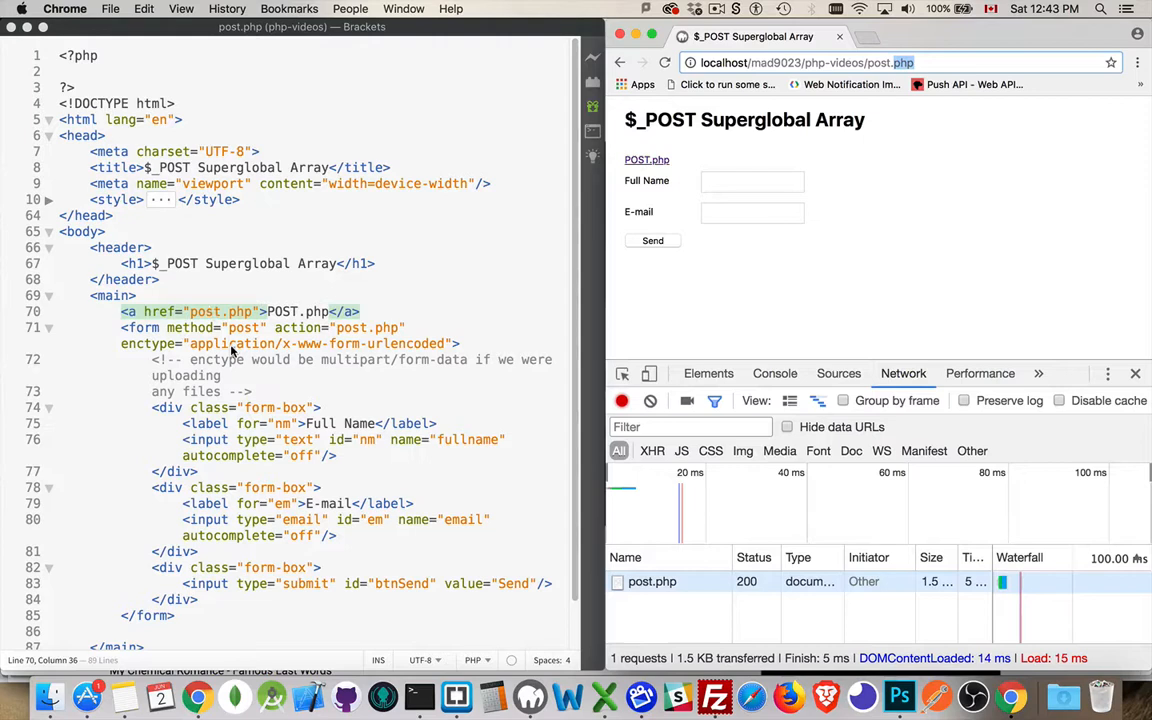
# Select the form method value 'post' in the post.php code.
pyautogui.doubleClick(243, 327)
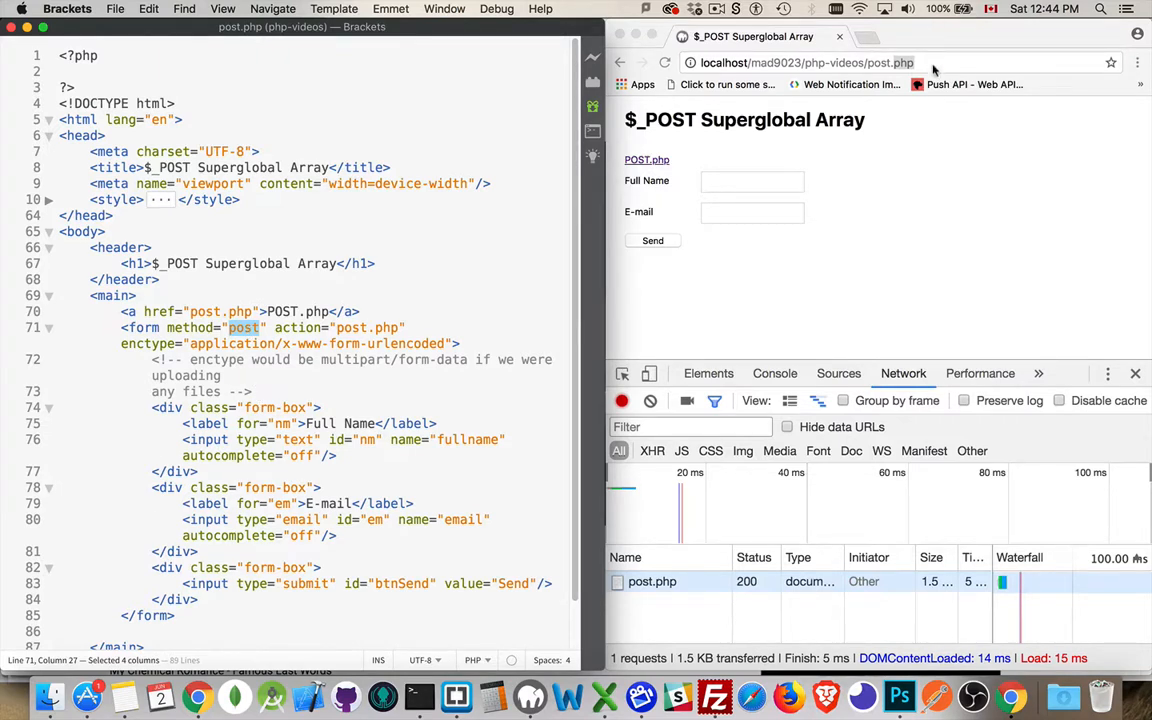
pyautogui.moveTo(928, 192)
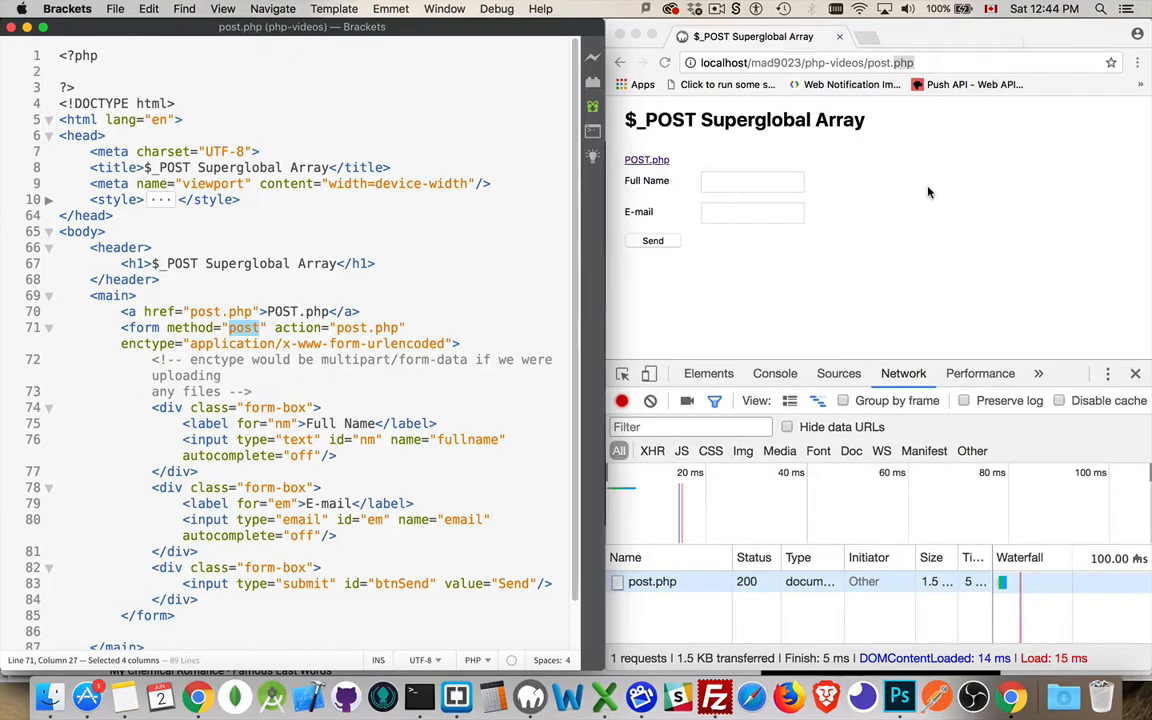
pyautogui.moveTo(895, 232)
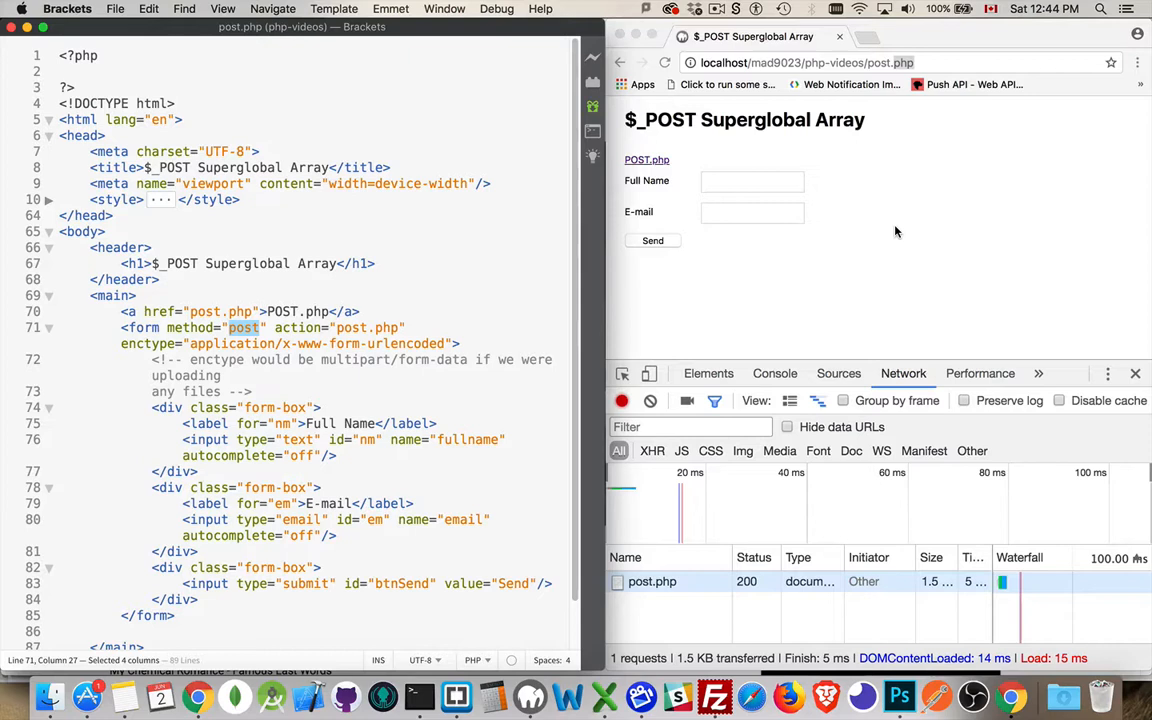
# Send the form with name and e-mail, then show the post.php request headers.
pyautogui.click(752, 181)
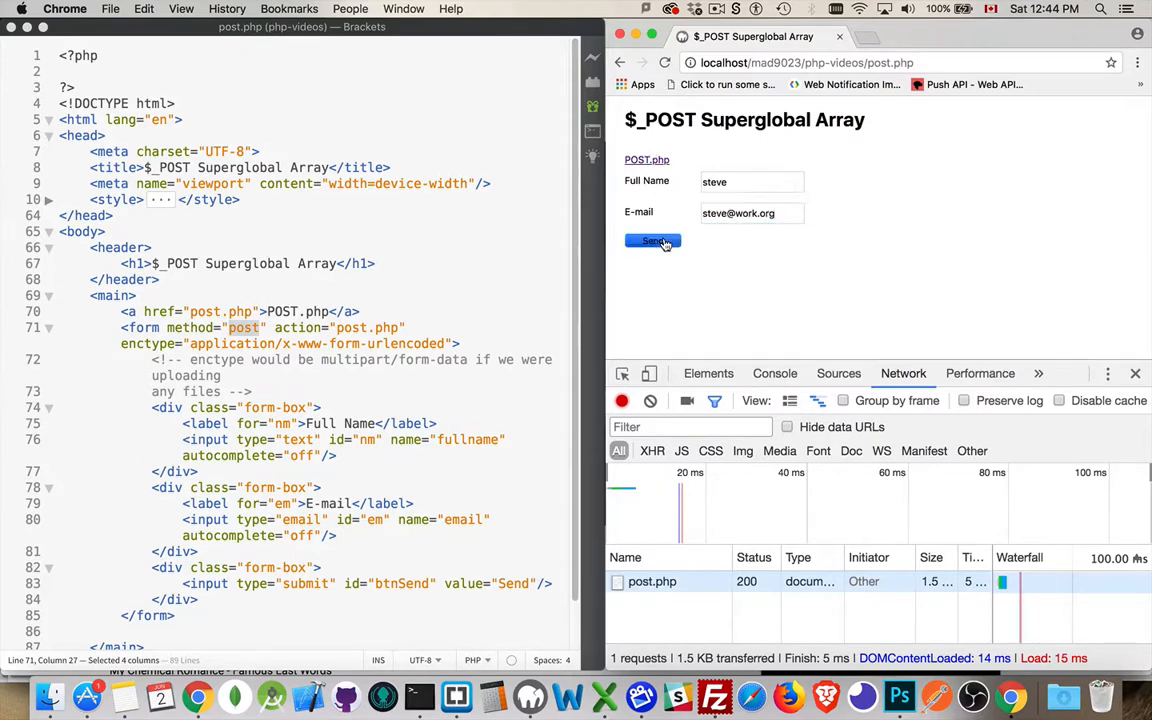
pyautogui.click(651, 241)
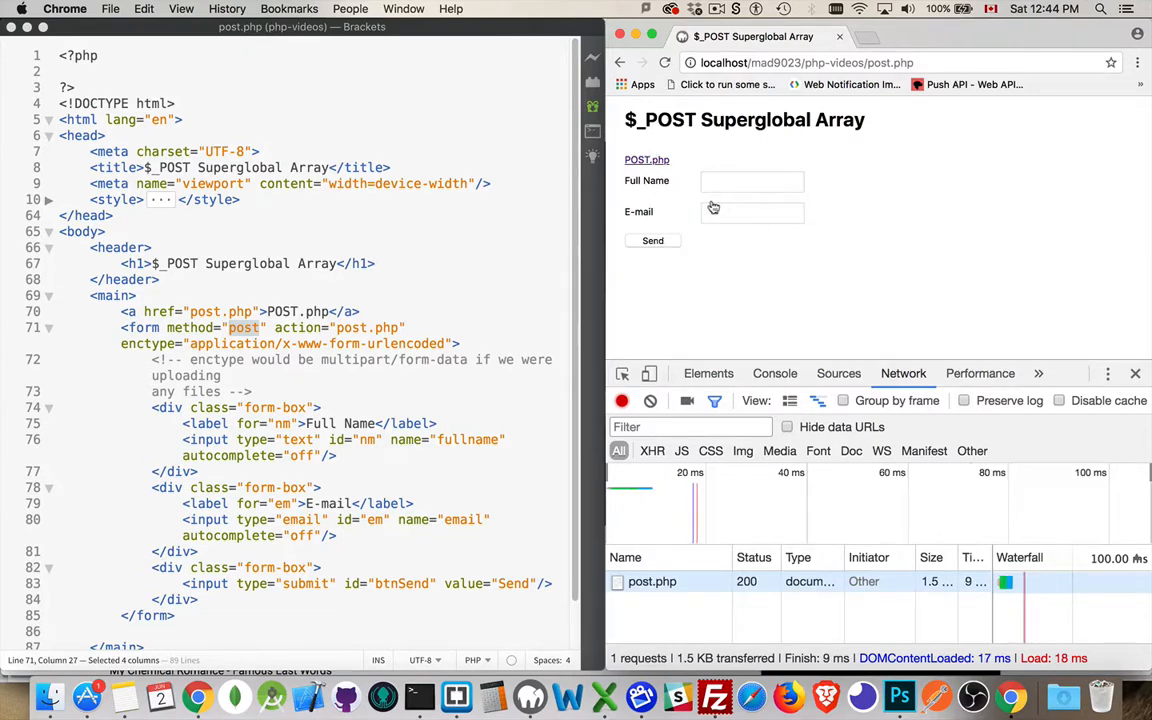
pyautogui.moveTo(325, 300)
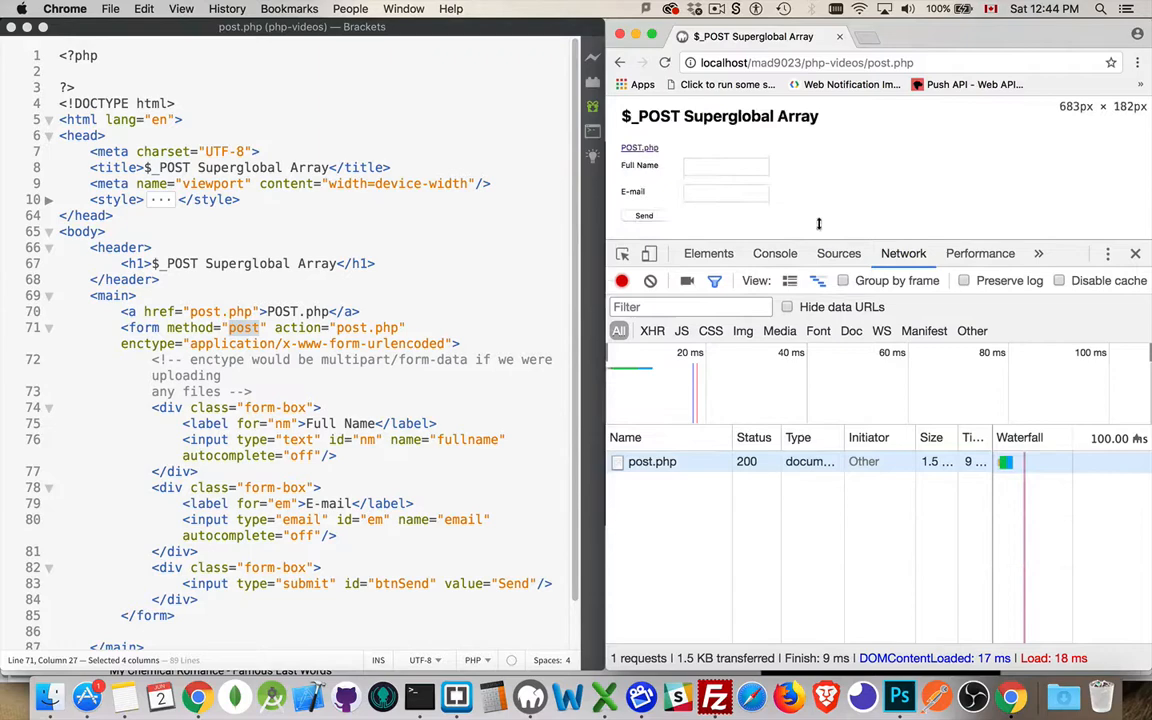
pyautogui.click(652, 461)
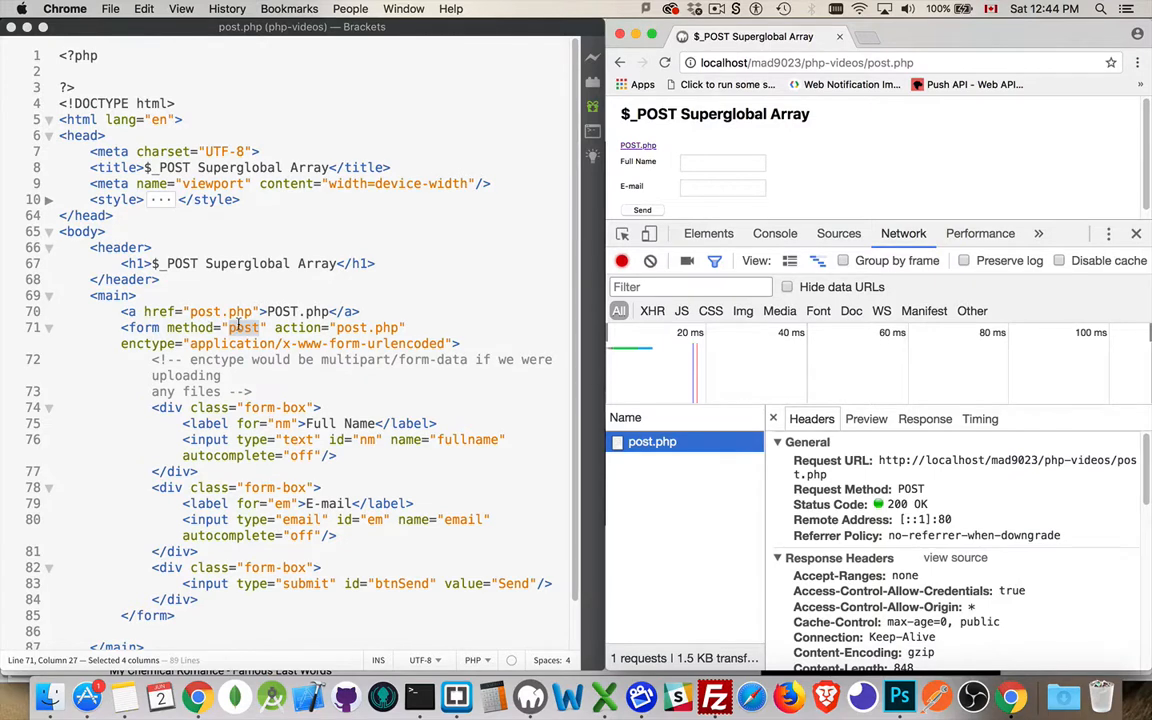
pyautogui.moveTo(728, 558)
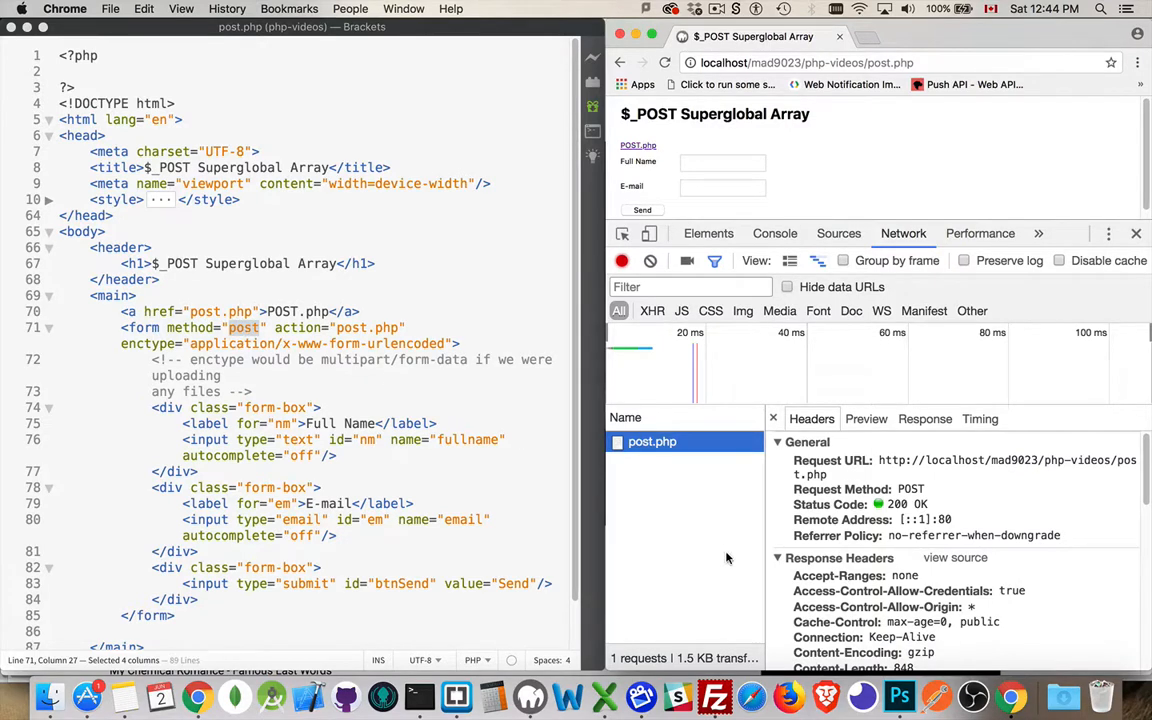
pyautogui.moveTo(900, 545)
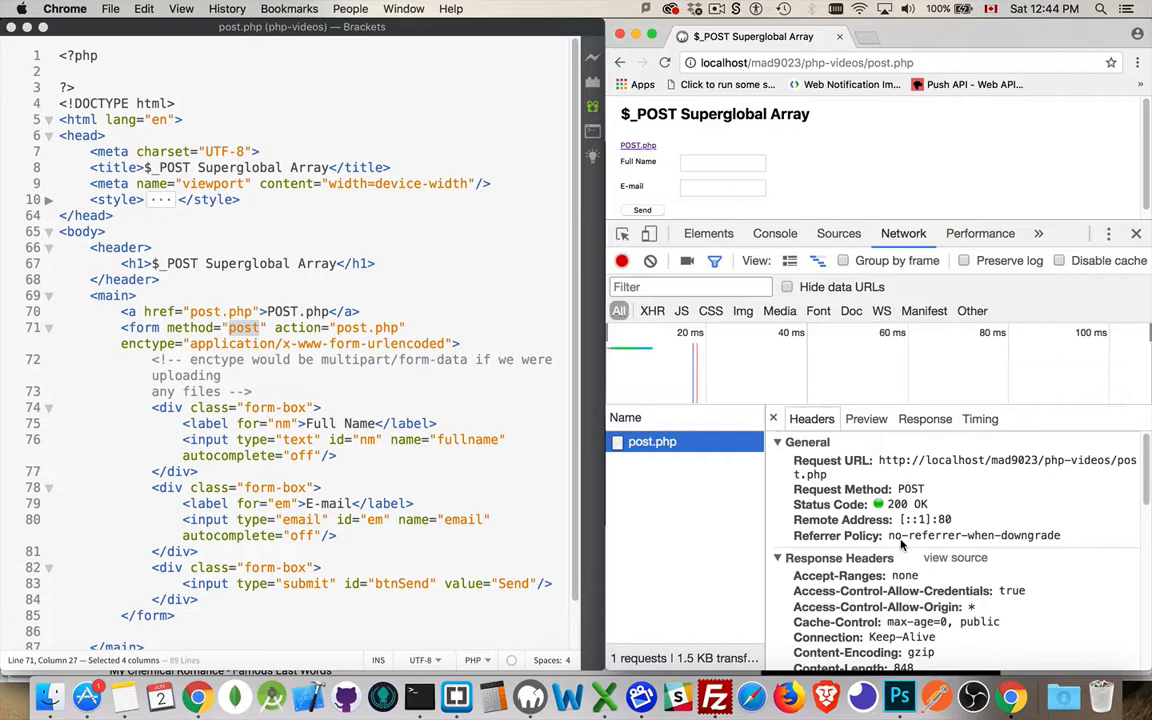
# Scroll the headers down to the Form Data section showing fullname steve and email.
pyautogui.scroll(-3)
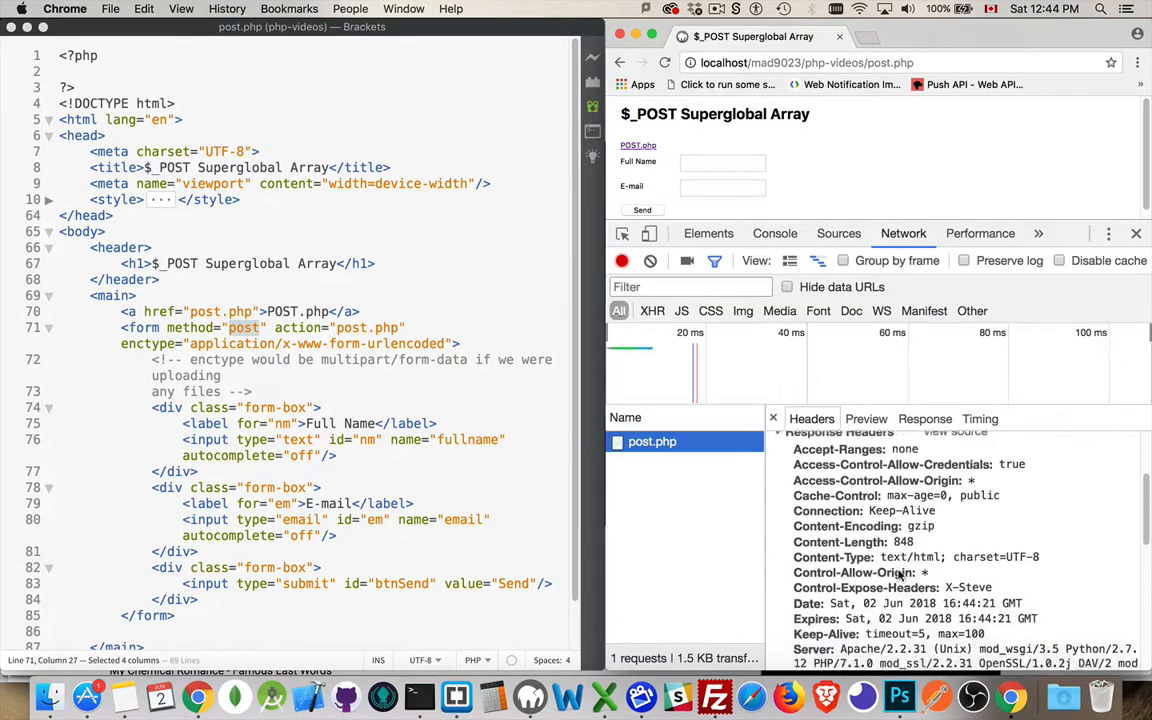
pyautogui.scroll(-3)
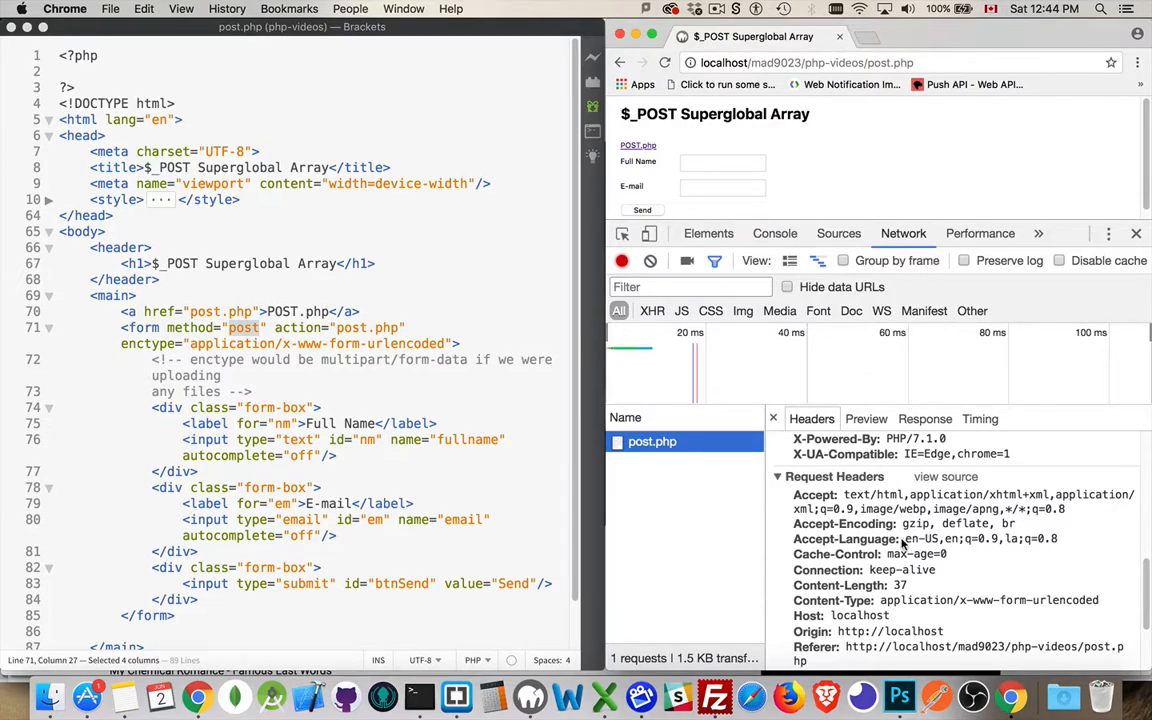
pyautogui.scroll(-3)
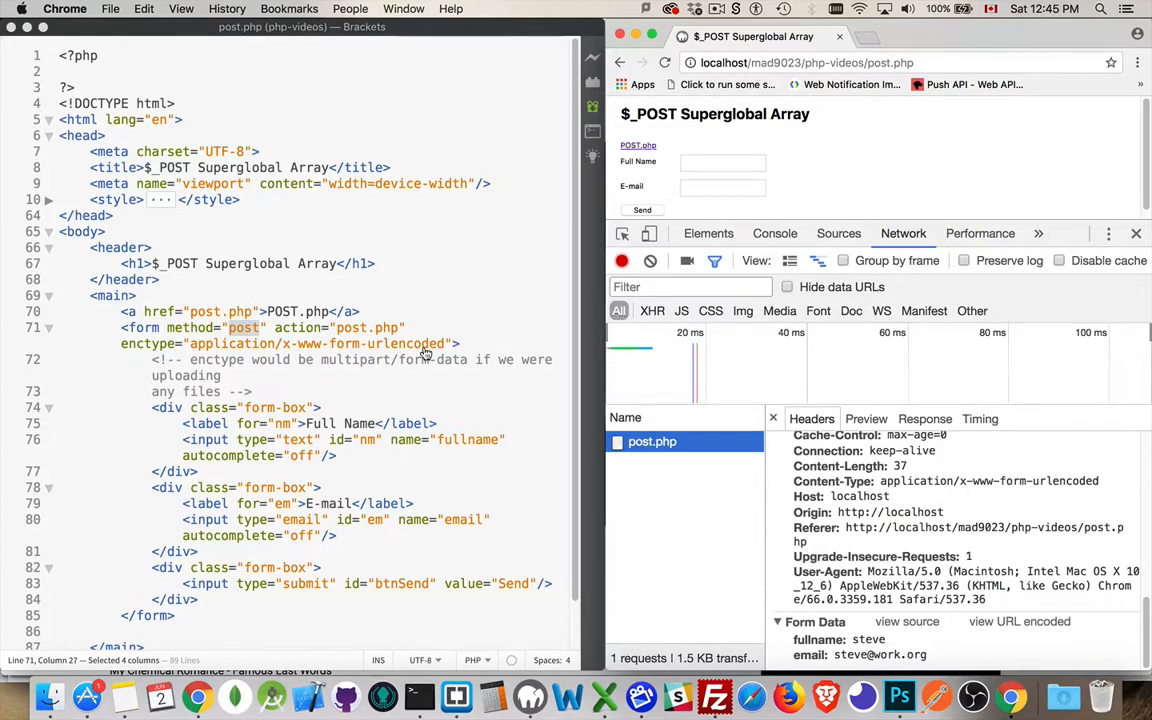
pyautogui.moveTo(393, 538)
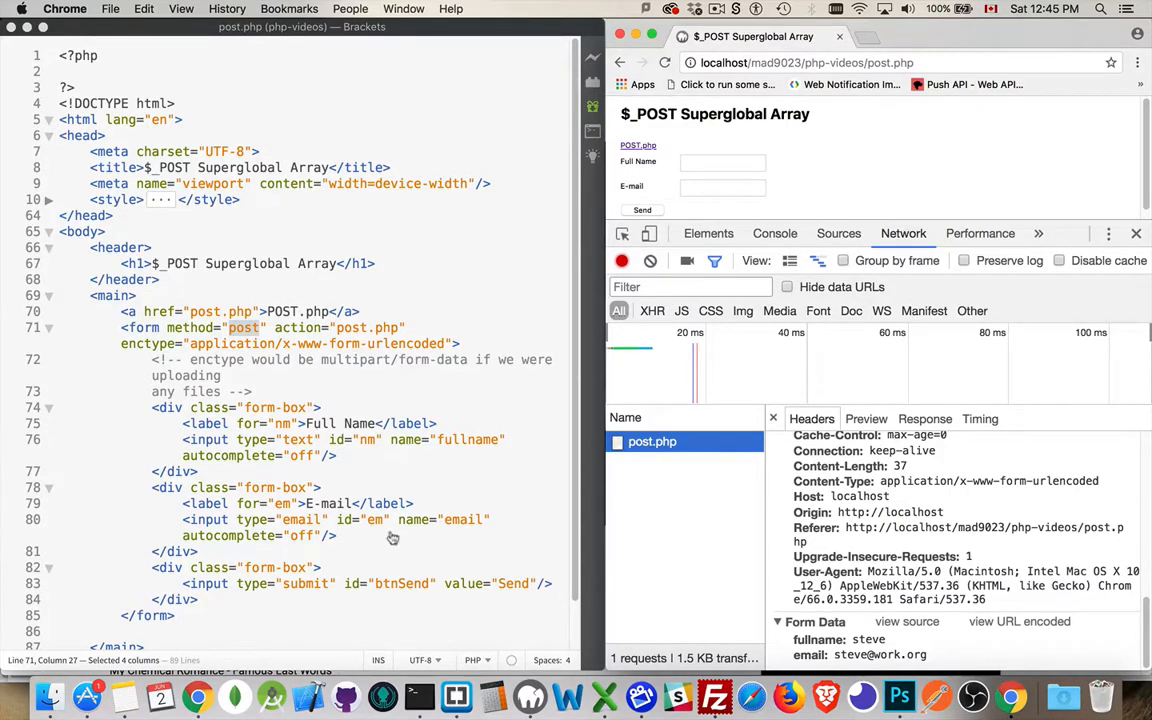
pyautogui.moveTo(358, 480)
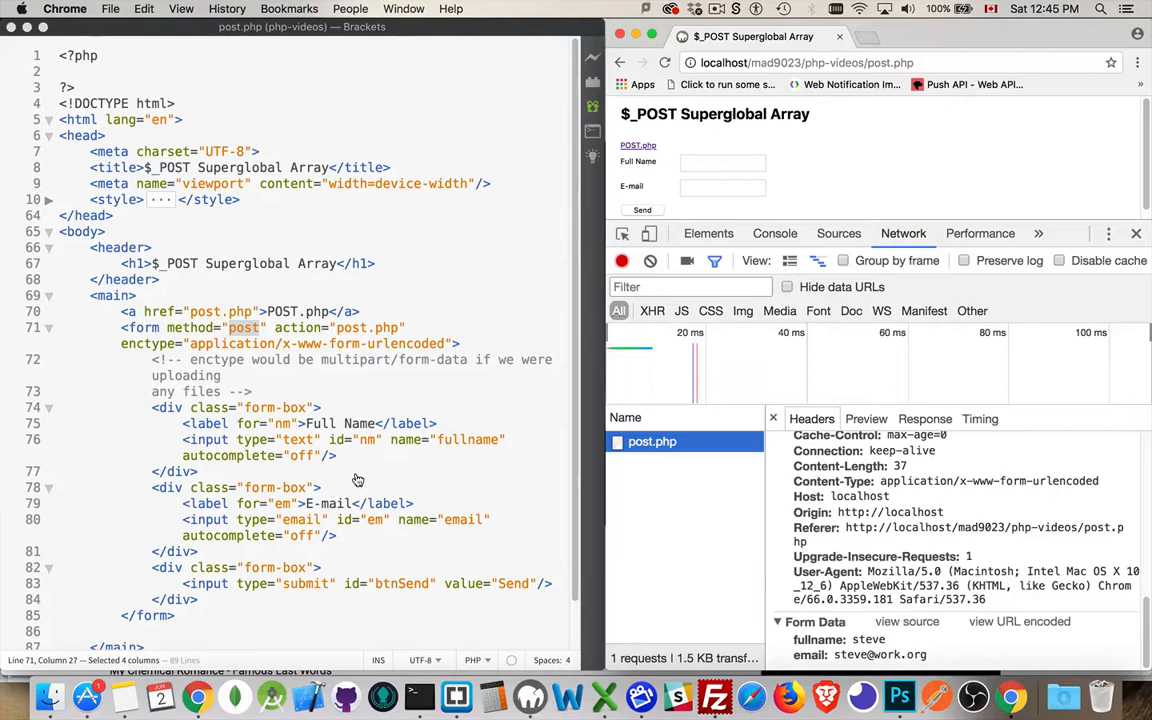
pyautogui.moveTo(373, 400)
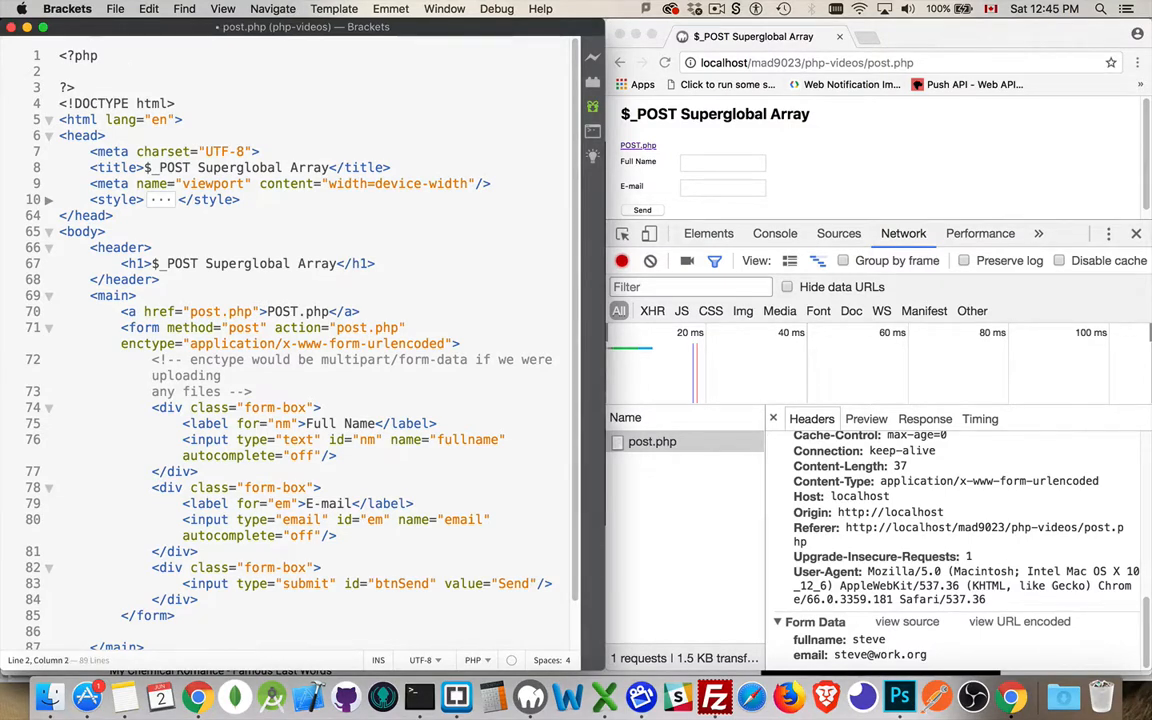
# Add if(isset fullname && isset email){ echo $_POST['fullname']; } to the PHP block.
pyautogui.write("if( isset($_POST['fullname'])")
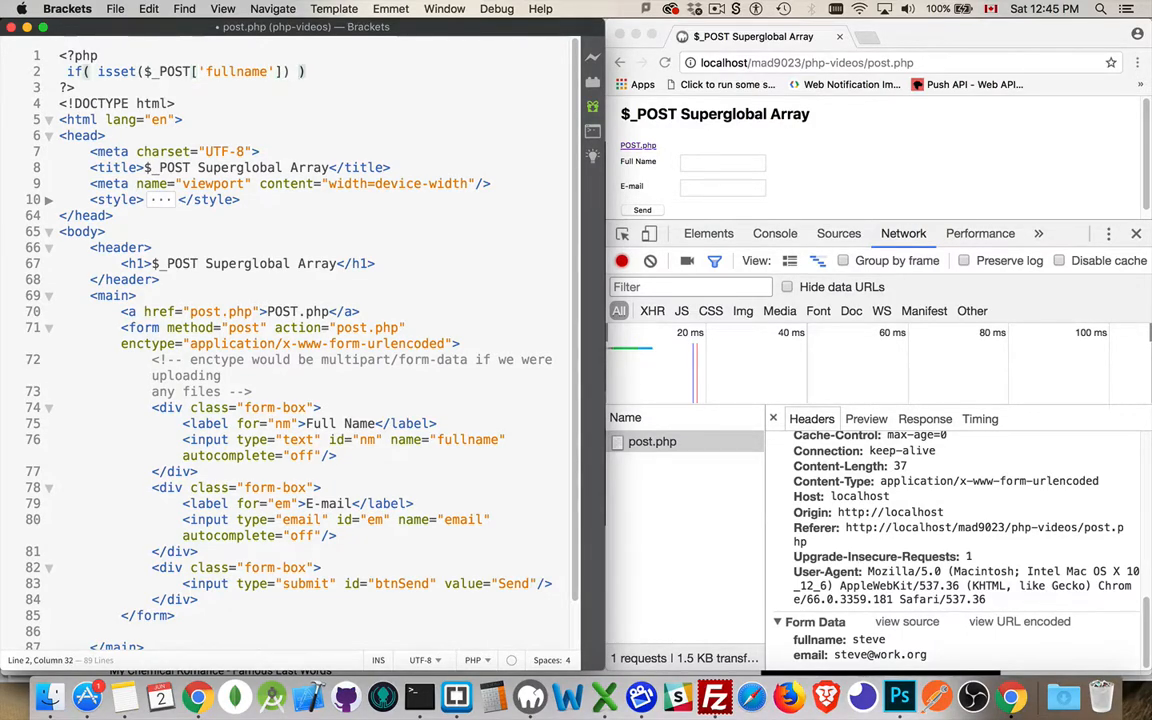
pyautogui.write("&& isset($_POST['ema")
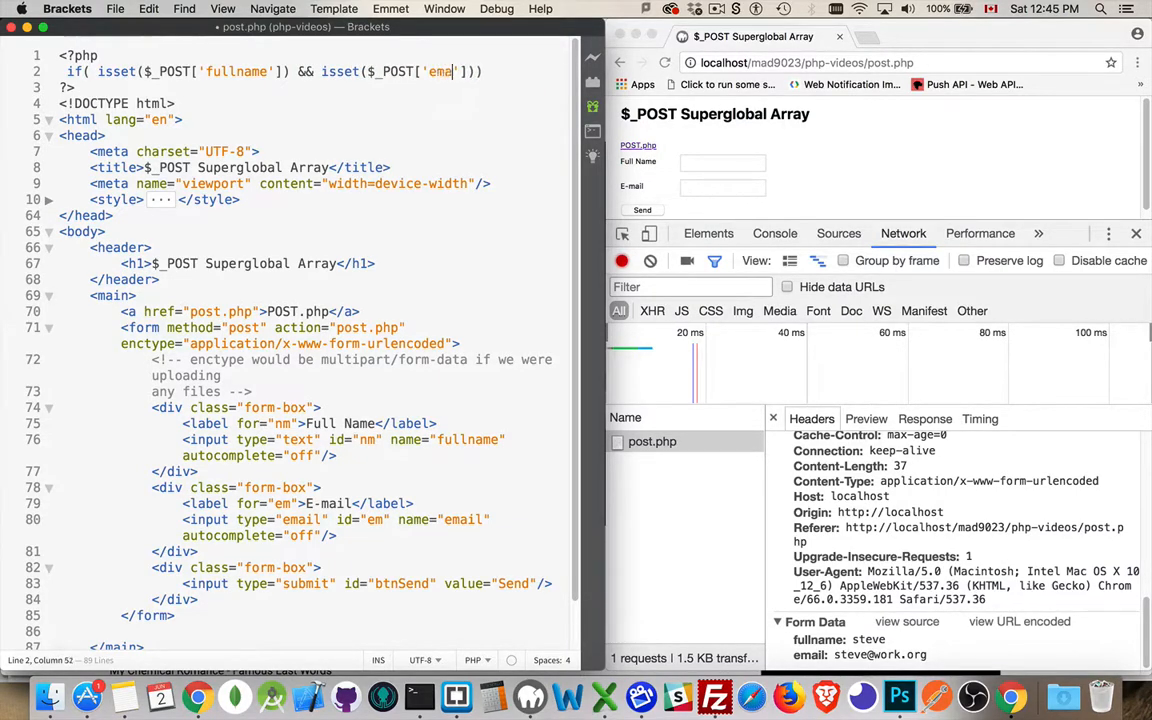
pyautogui.write("il']))")
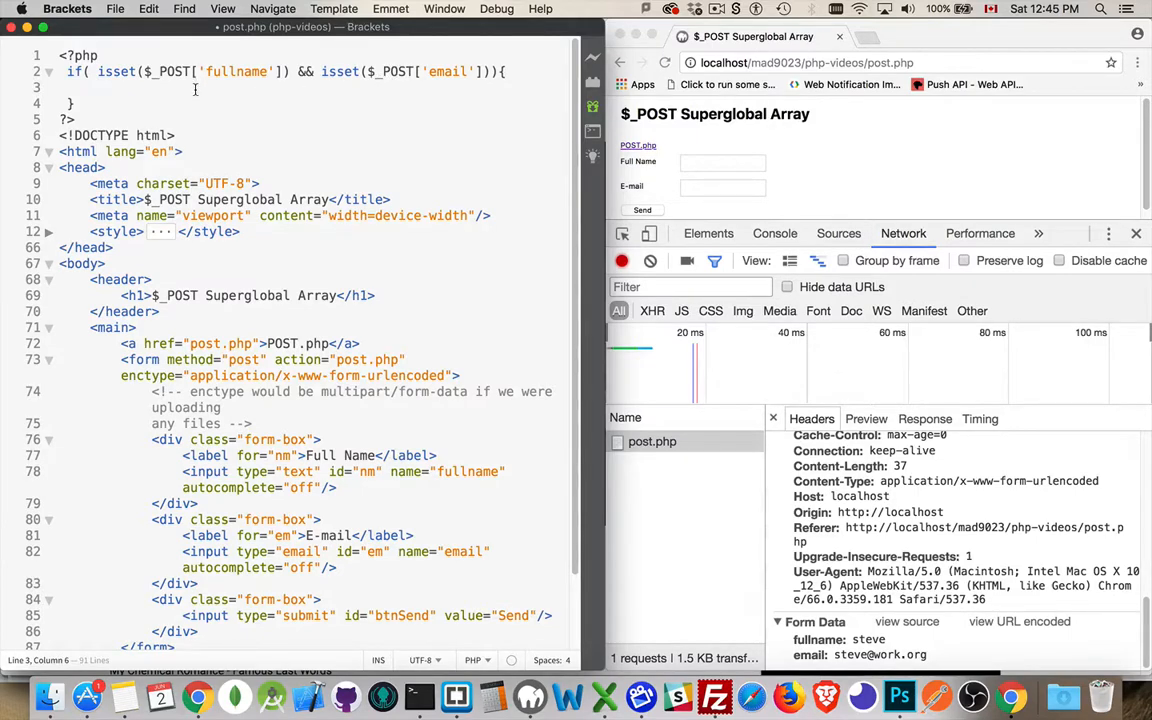
pyautogui.write('echo')
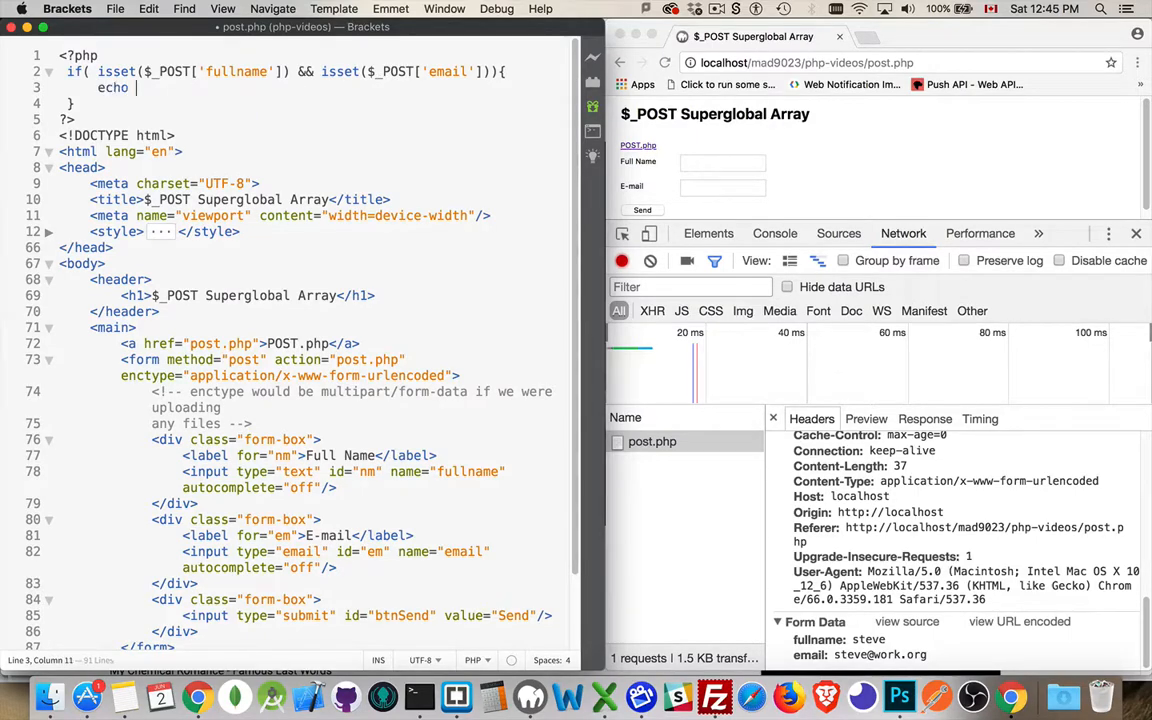
pyautogui.write('$_POST[]')
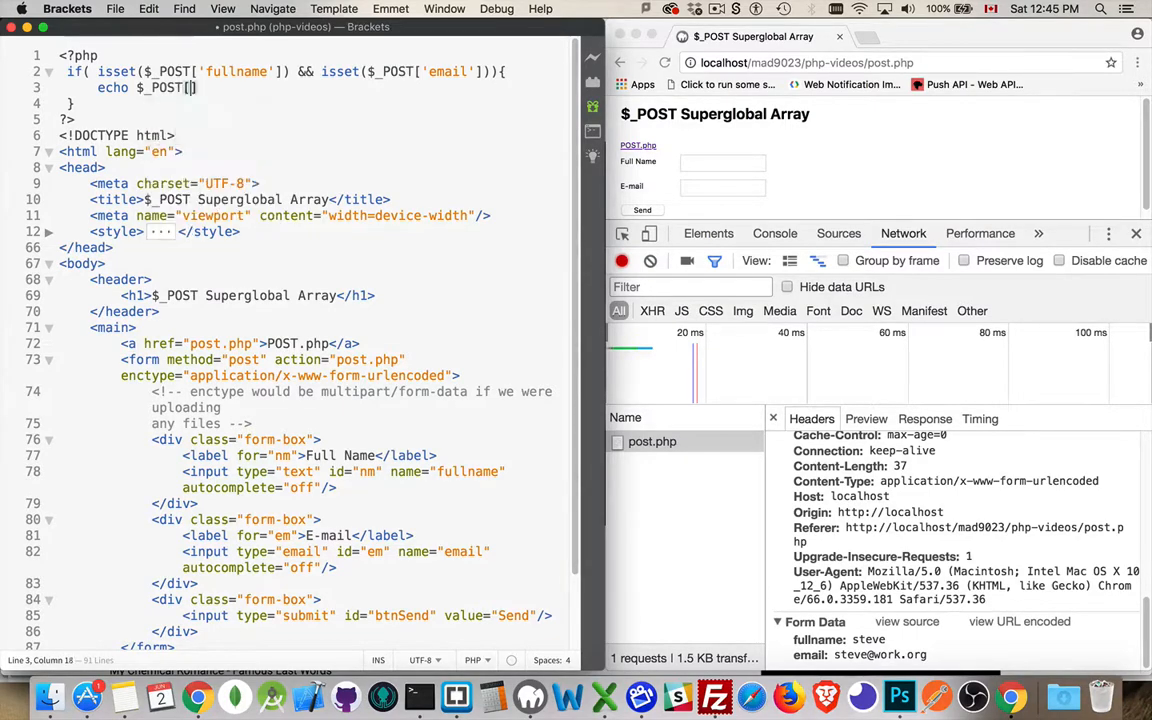
pyautogui.write("'fulln'")
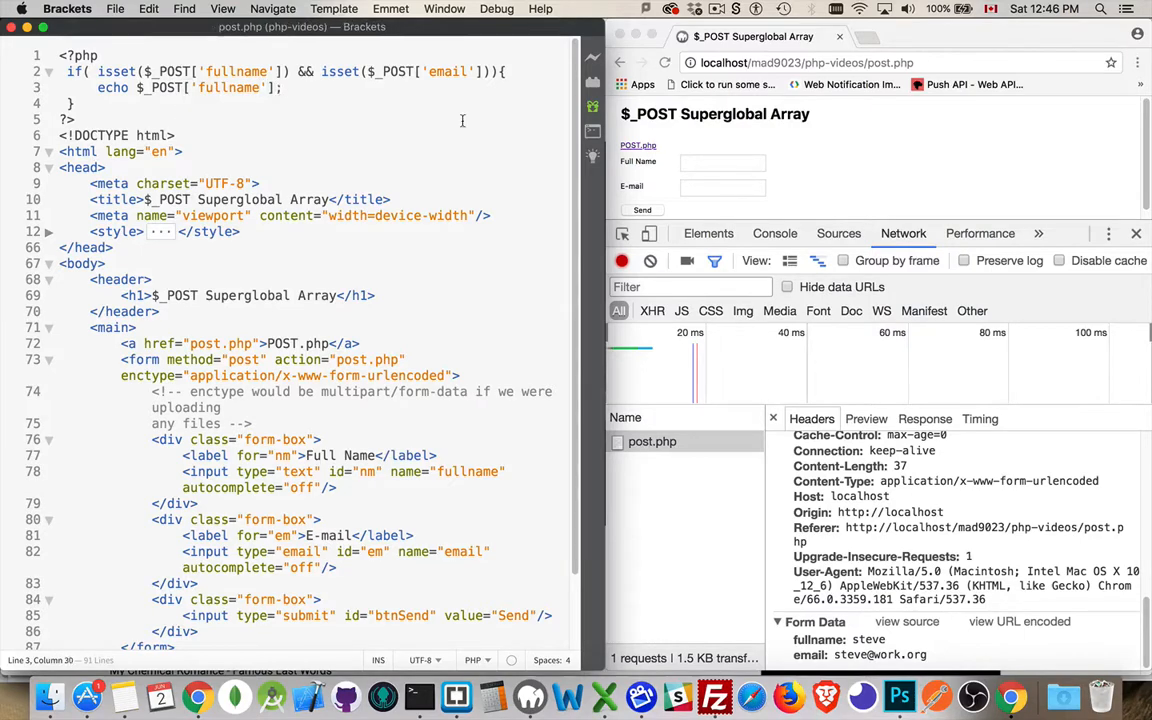
pyautogui.click(722, 162)
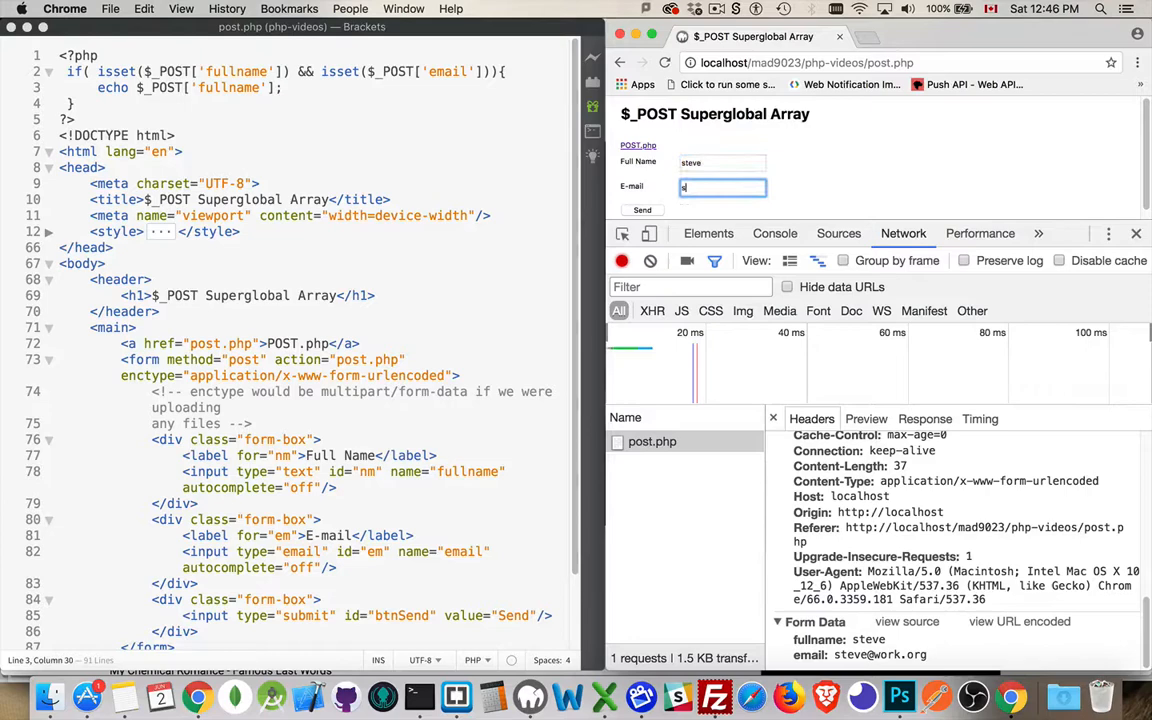
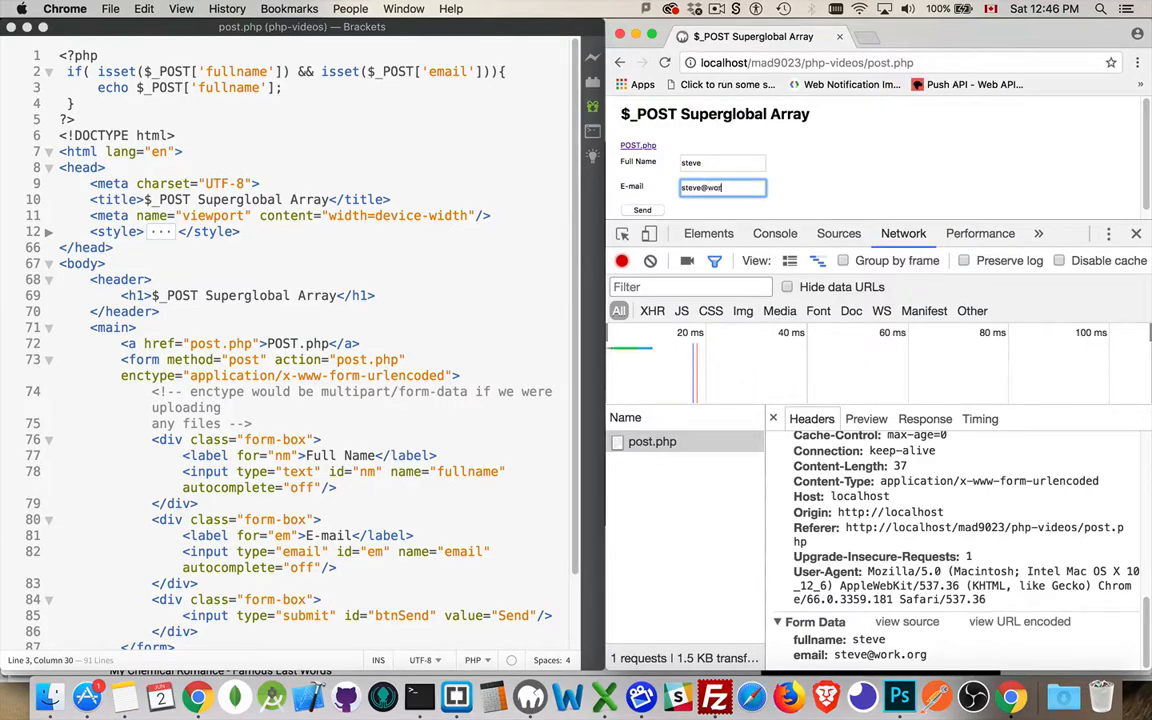
pyautogui.click(642, 210)
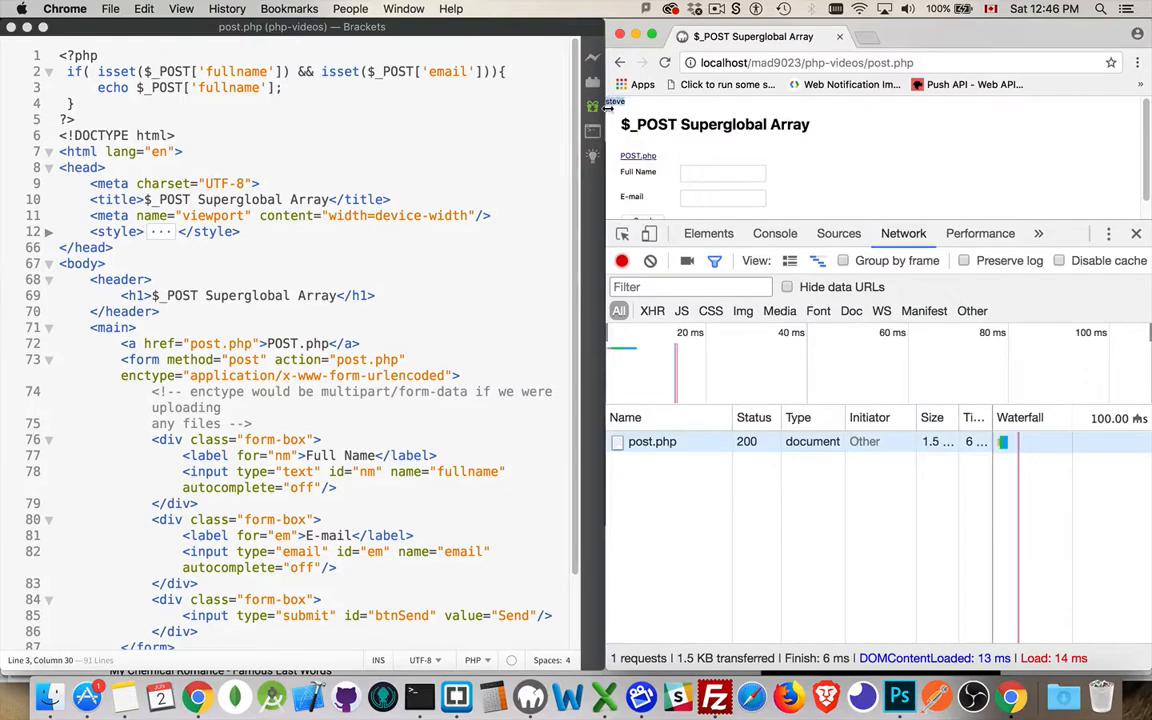
pyautogui.click(652, 441)
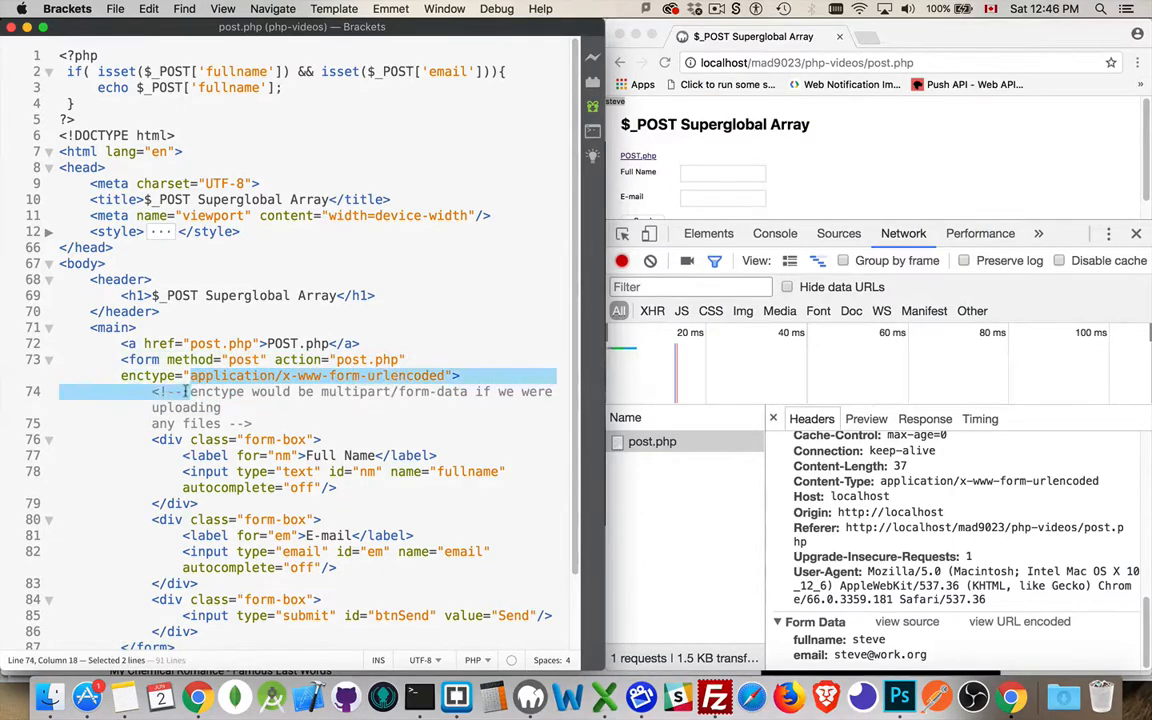
# Replace the enctype value with multipart/form-data.
pyautogui.write('multipart/form-data')
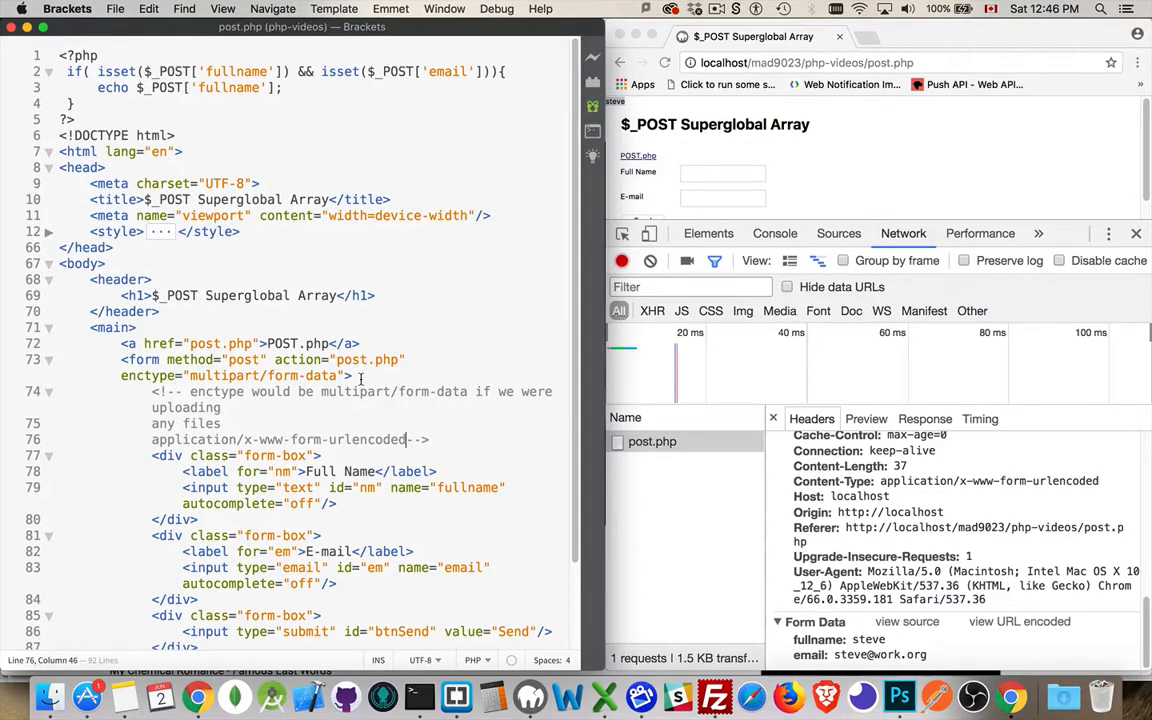
pyautogui.moveTo(848, 612)
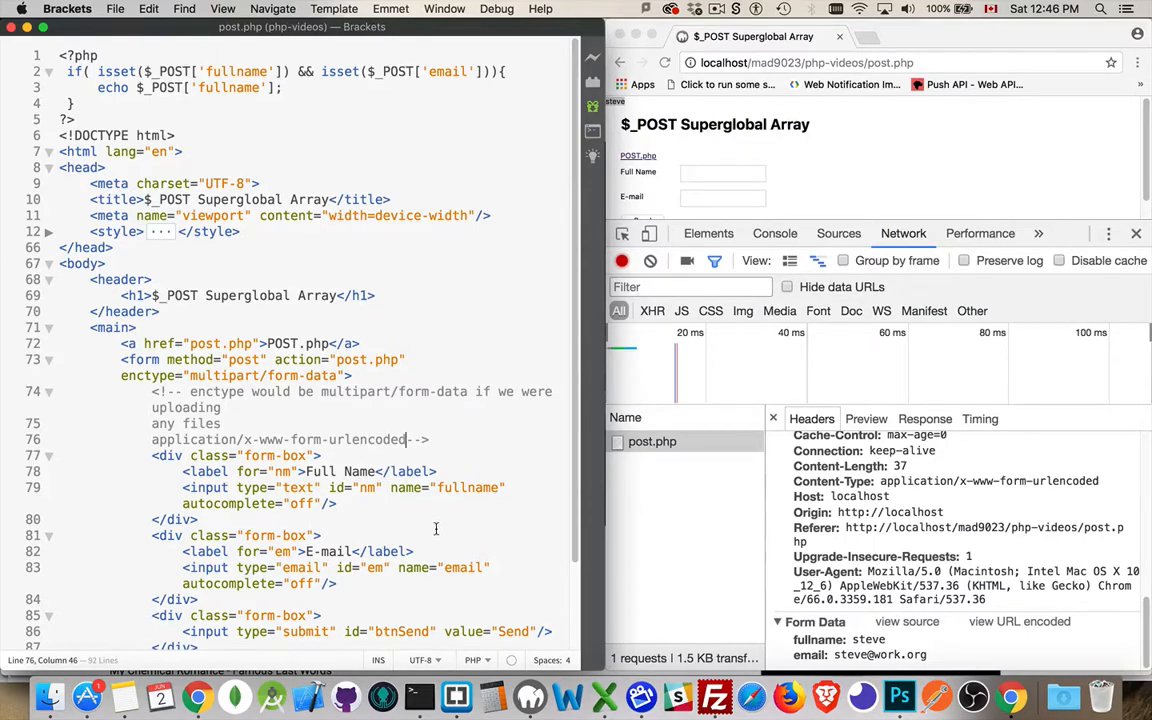
pyautogui.moveTo(470, 511)
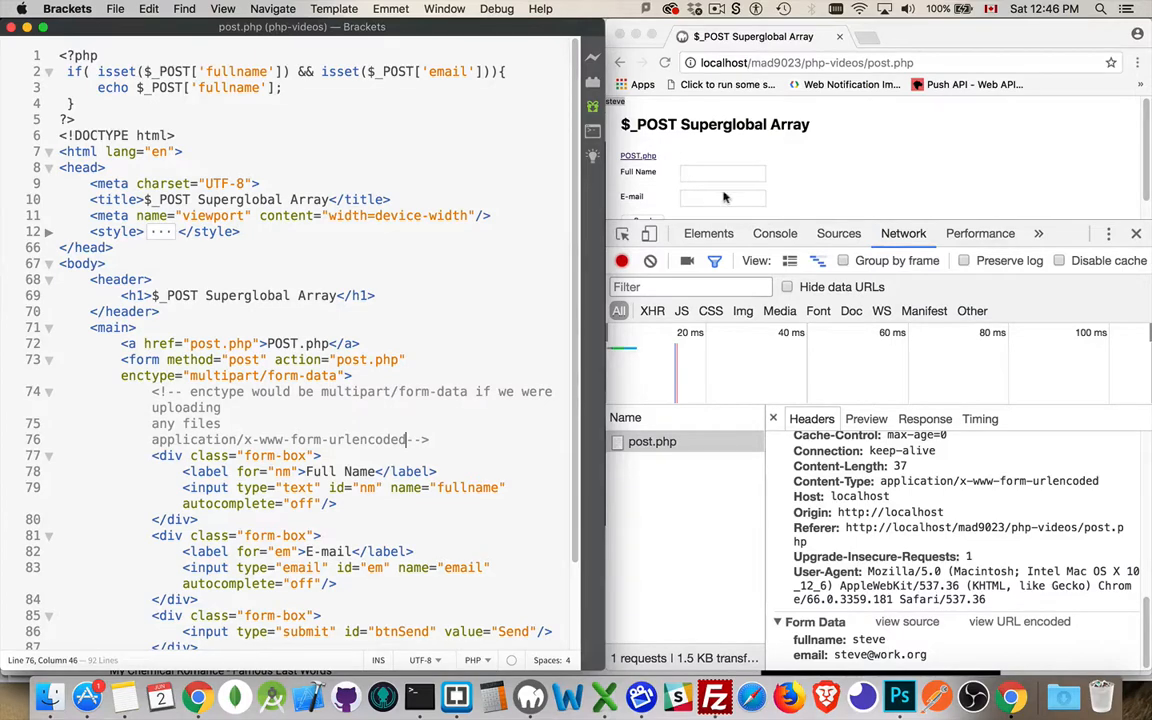
pyautogui.moveTo(665, 203)
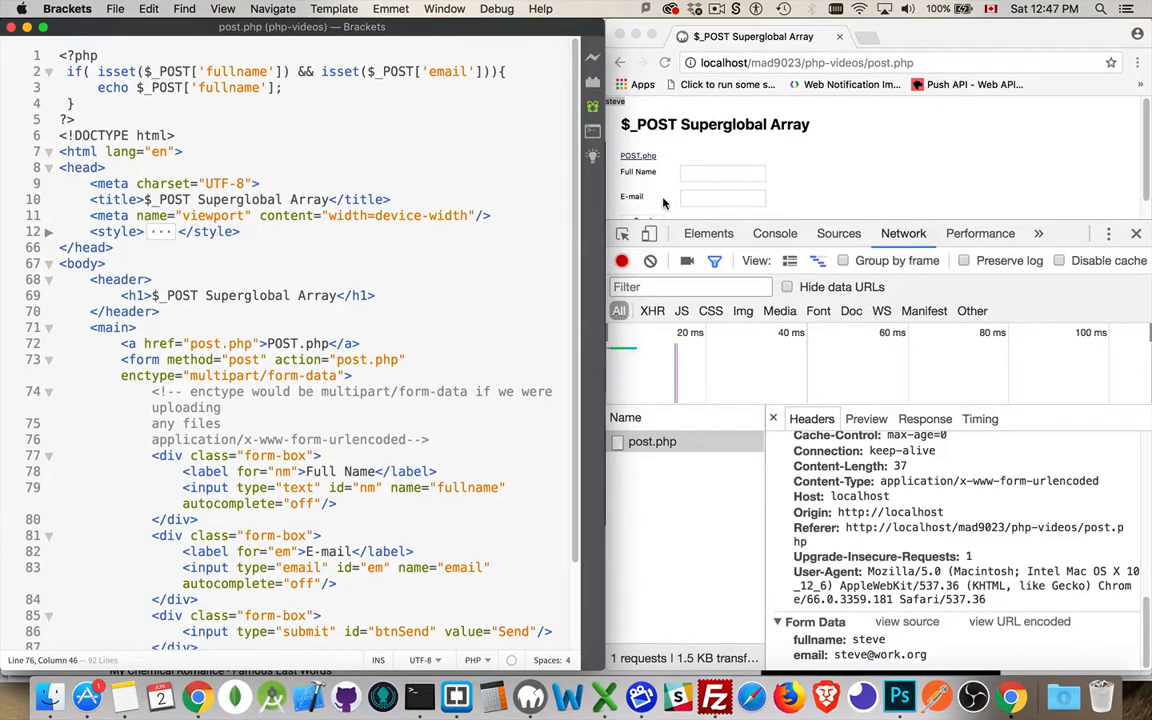
pyautogui.moveTo(478, 444)
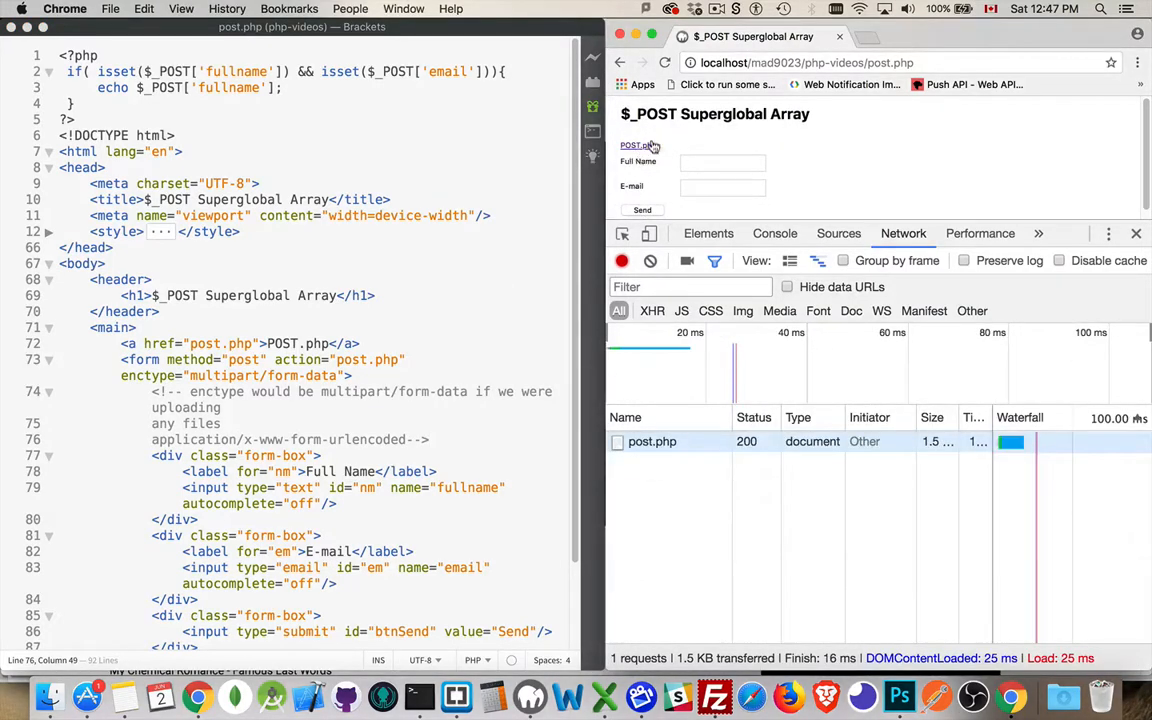
# View the page source and scroll to the form showing enctype multipart/form-data.
pyautogui.rightClick(655, 147)
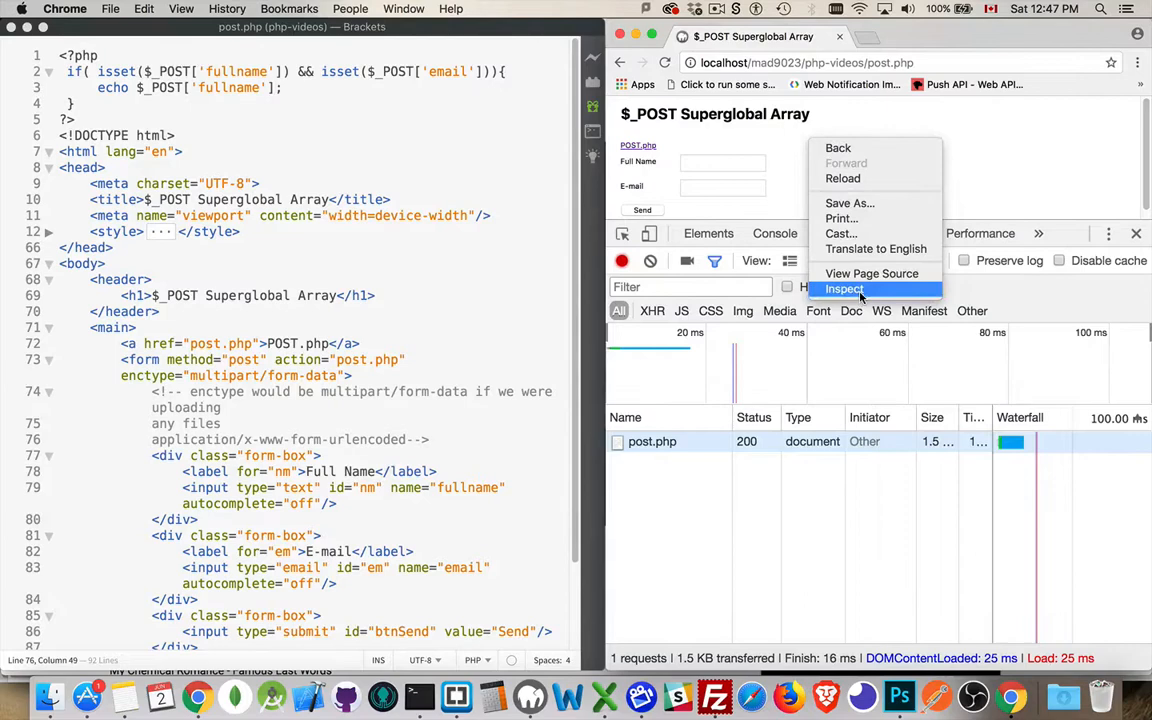
pyautogui.click(871, 273)
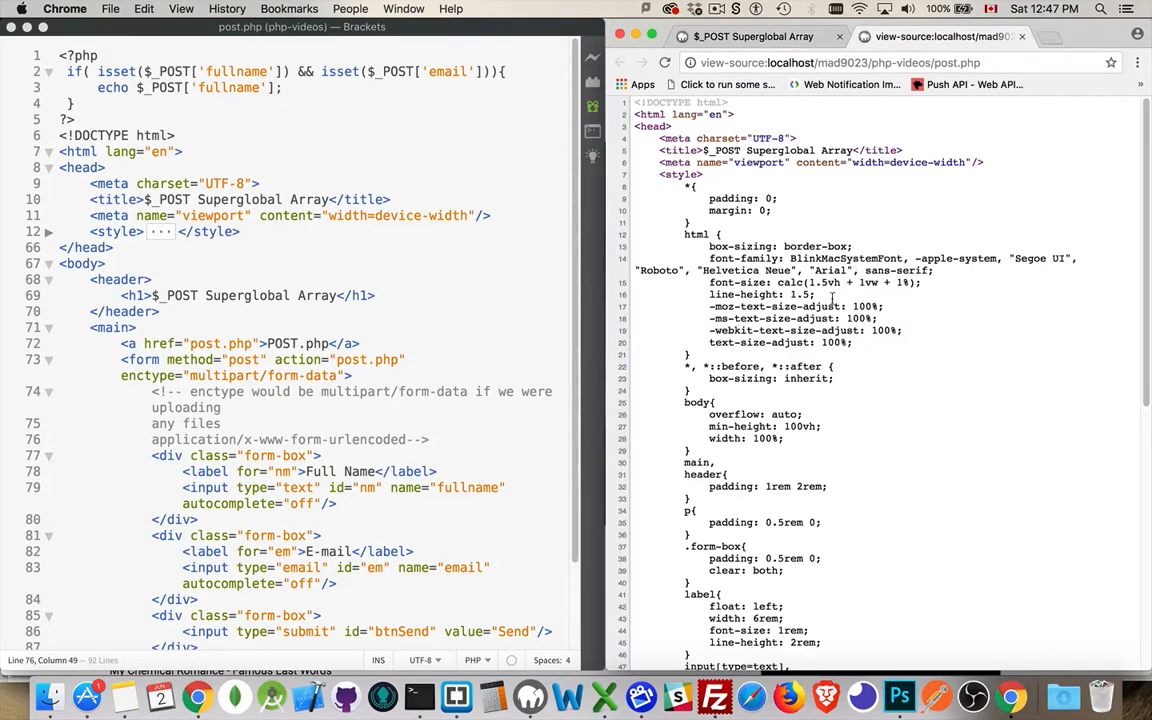
pyautogui.scroll(-3)
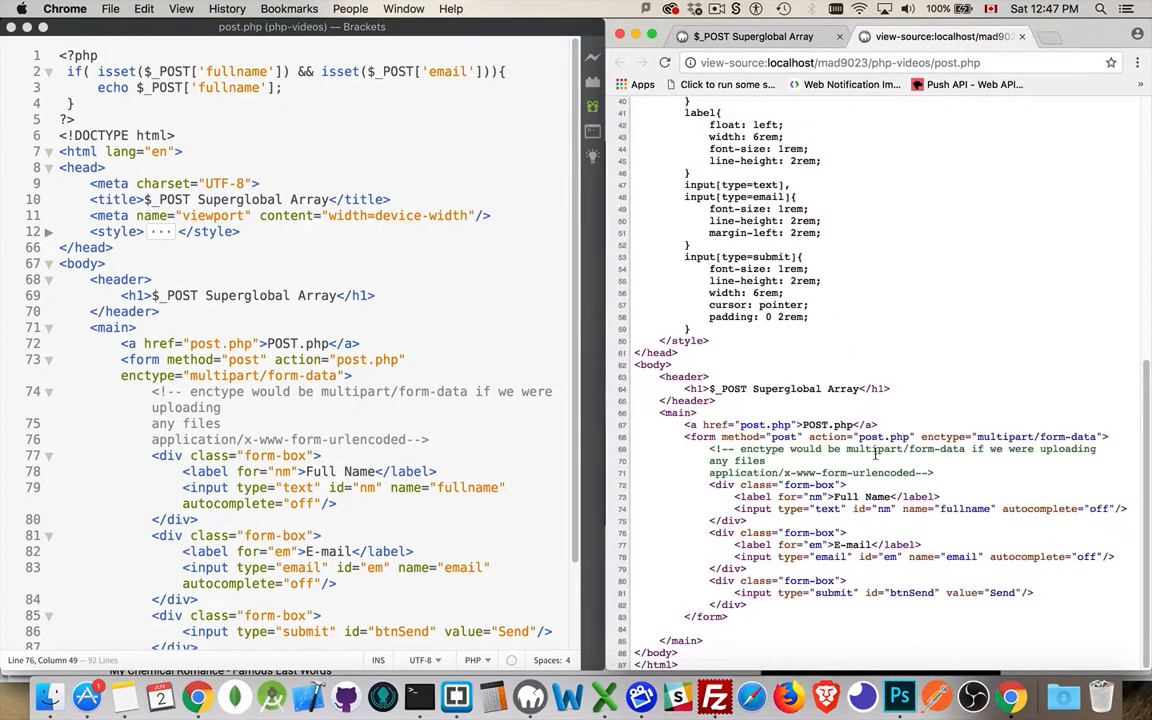
pyautogui.moveTo(998, 107)
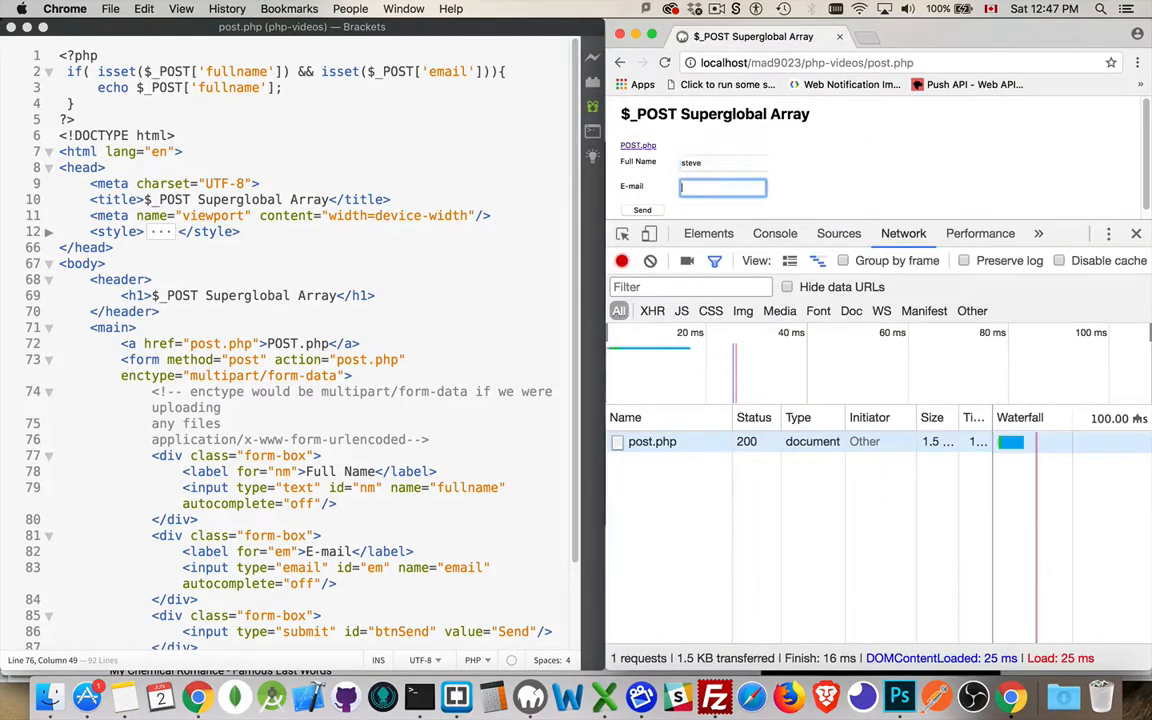
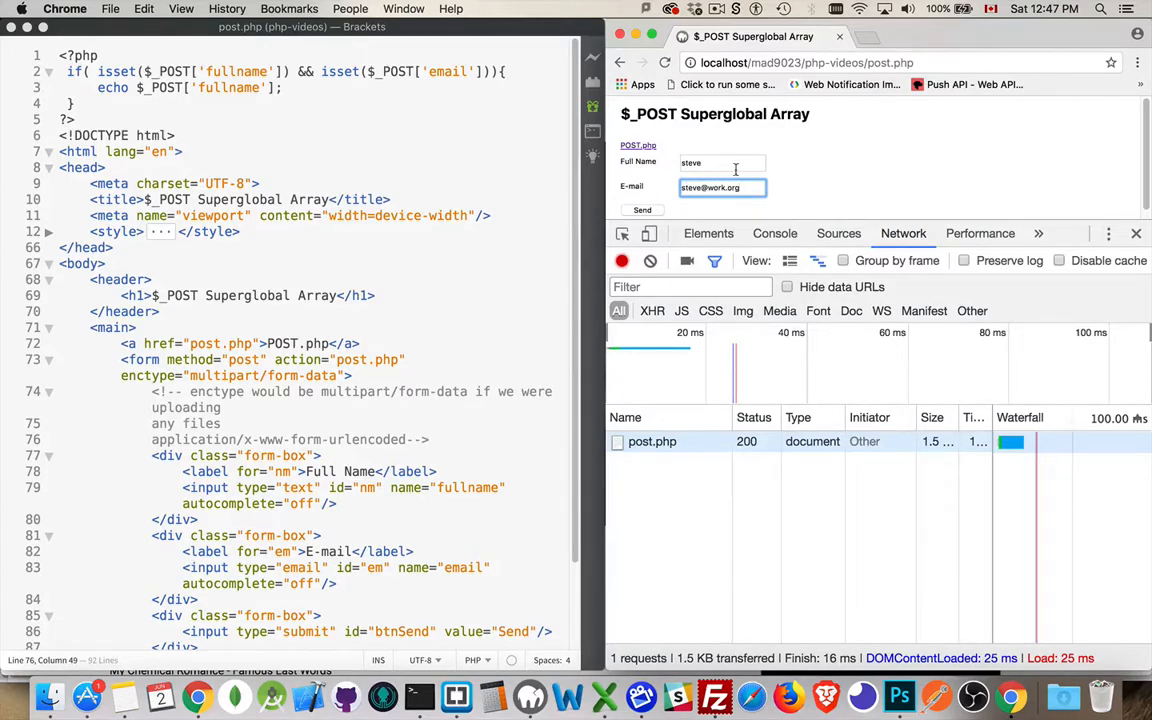
pyautogui.moveTo(378, 363)
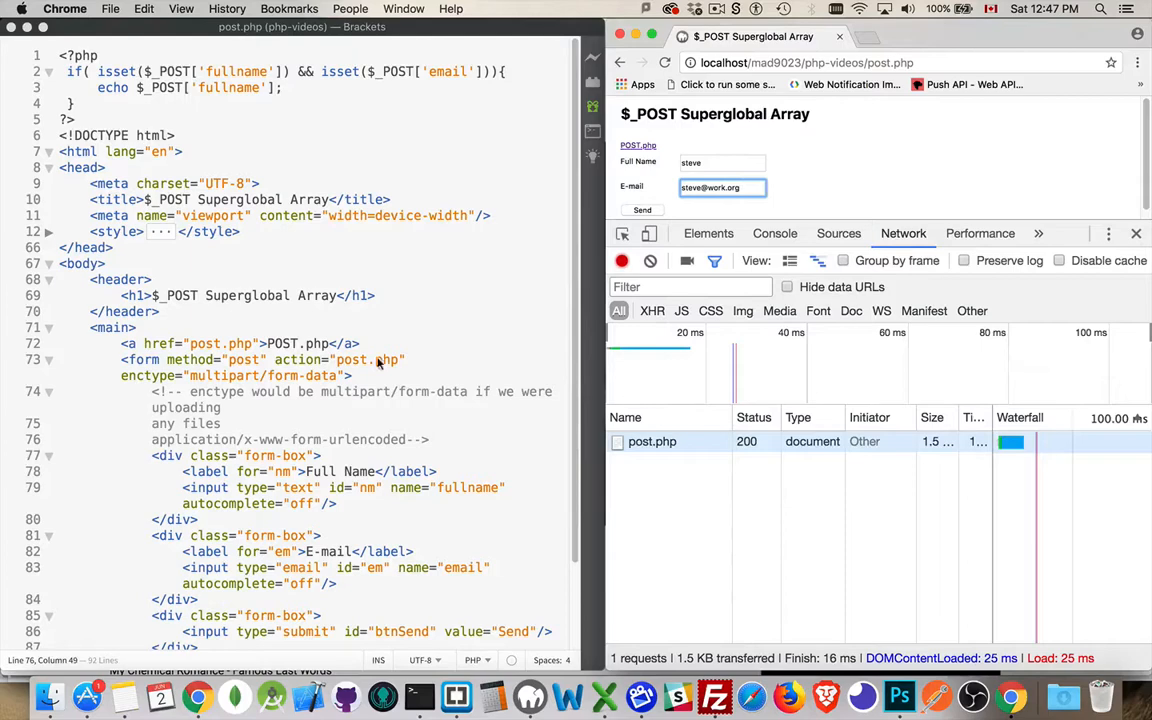
pyautogui.click(642, 210)
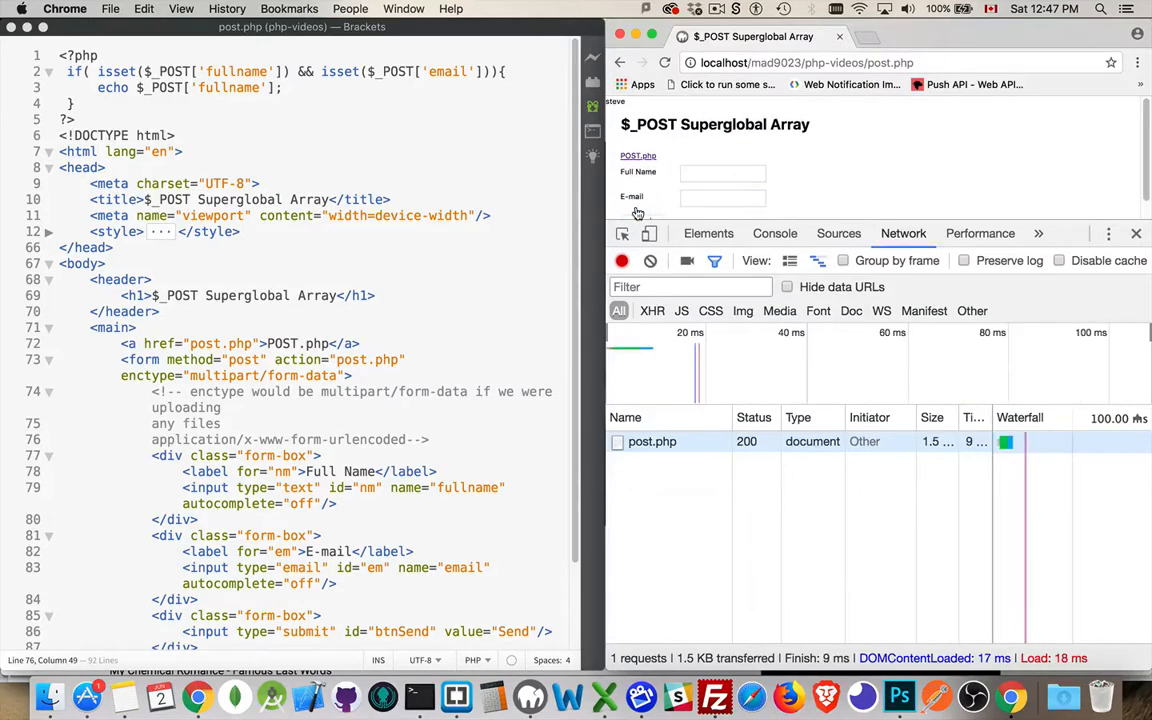
pyautogui.click(652, 441)
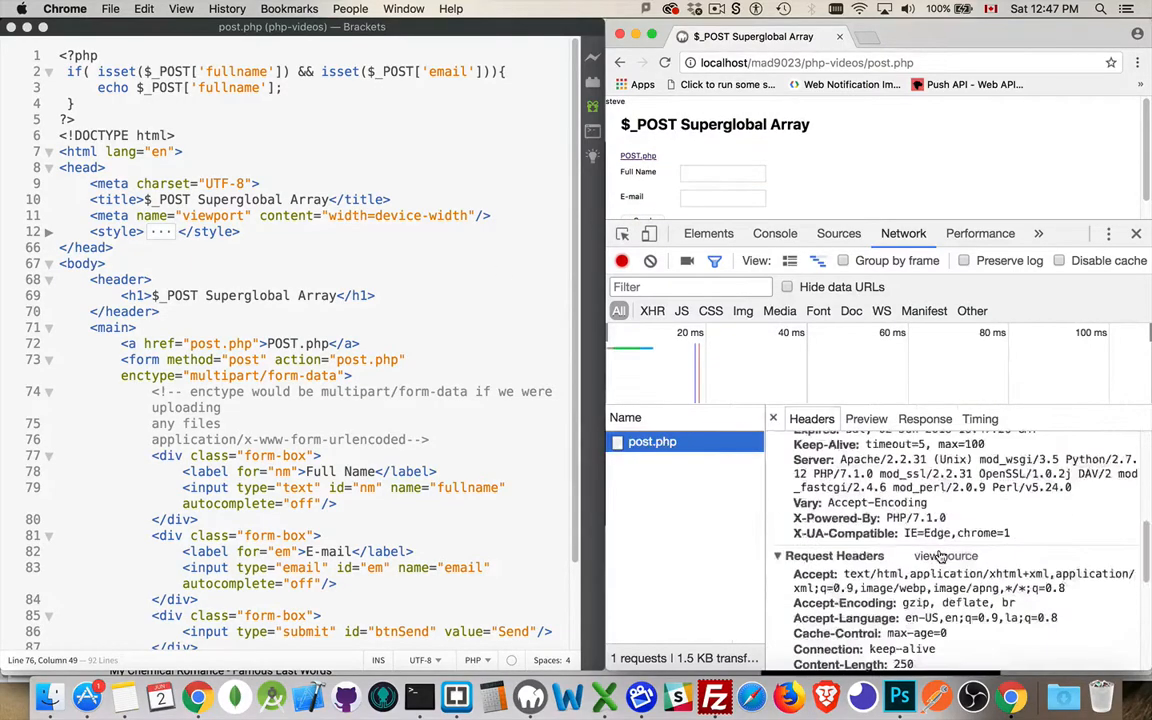
pyautogui.scroll(-3)
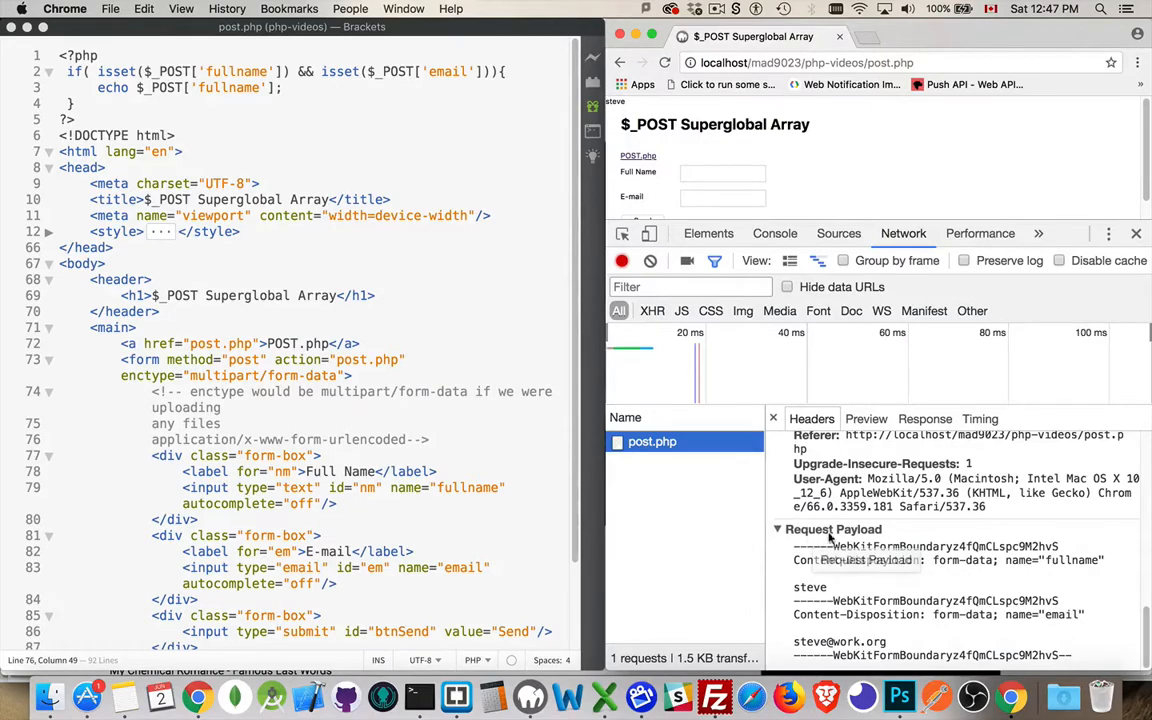
pyautogui.moveTo(1118, 547)
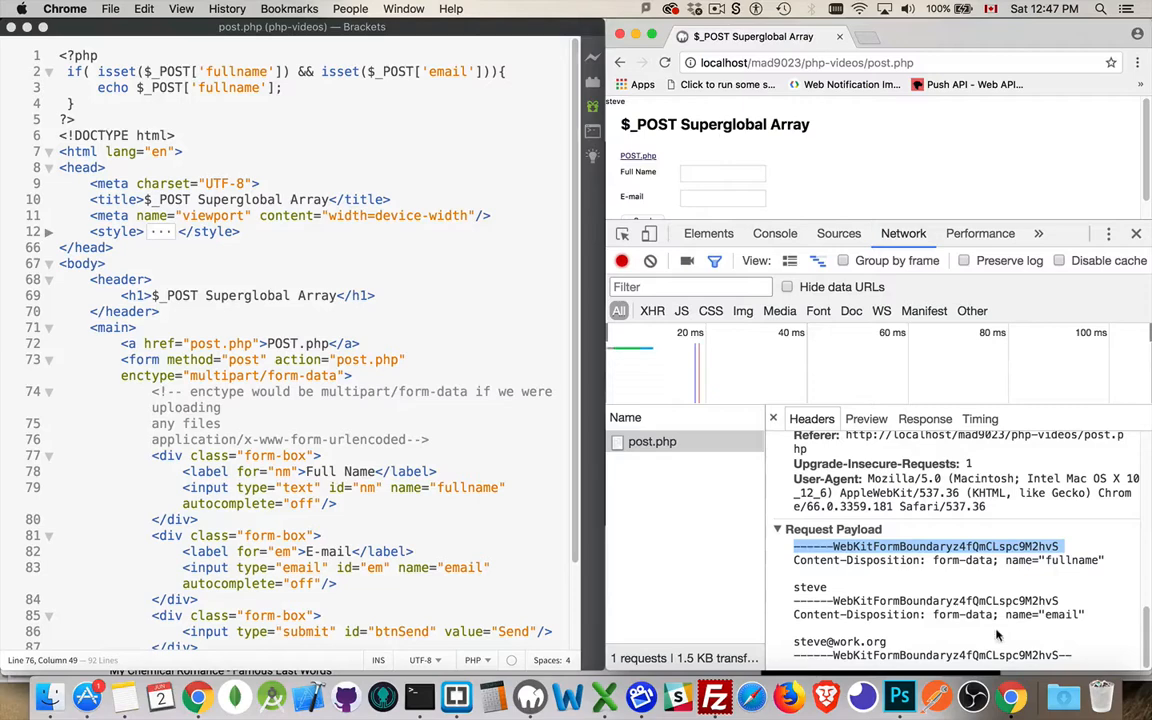
pyautogui.moveTo(1015, 560)
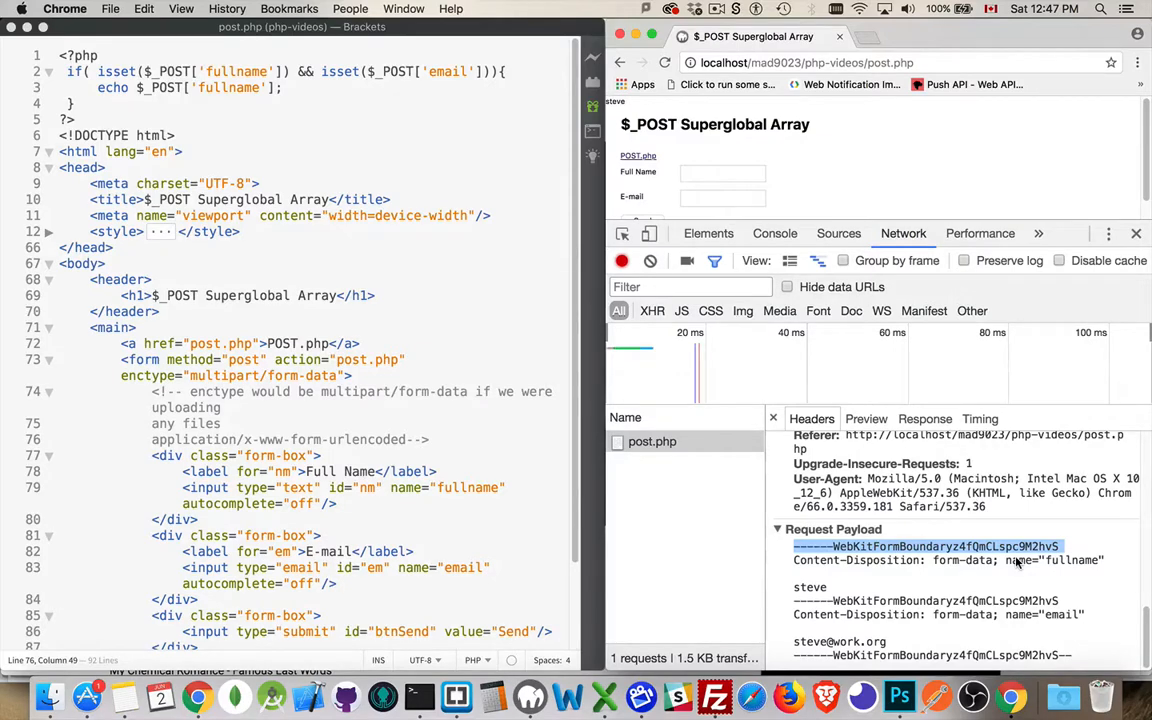
pyautogui.moveTo(970, 570)
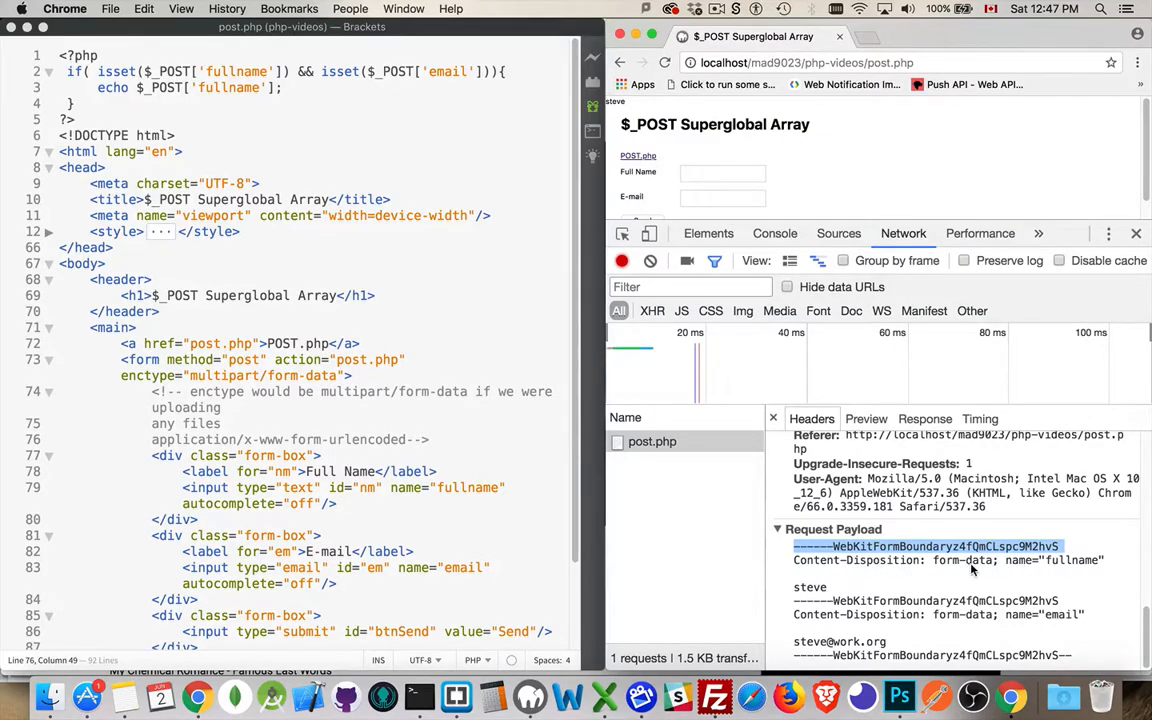
pyautogui.moveTo(938, 564)
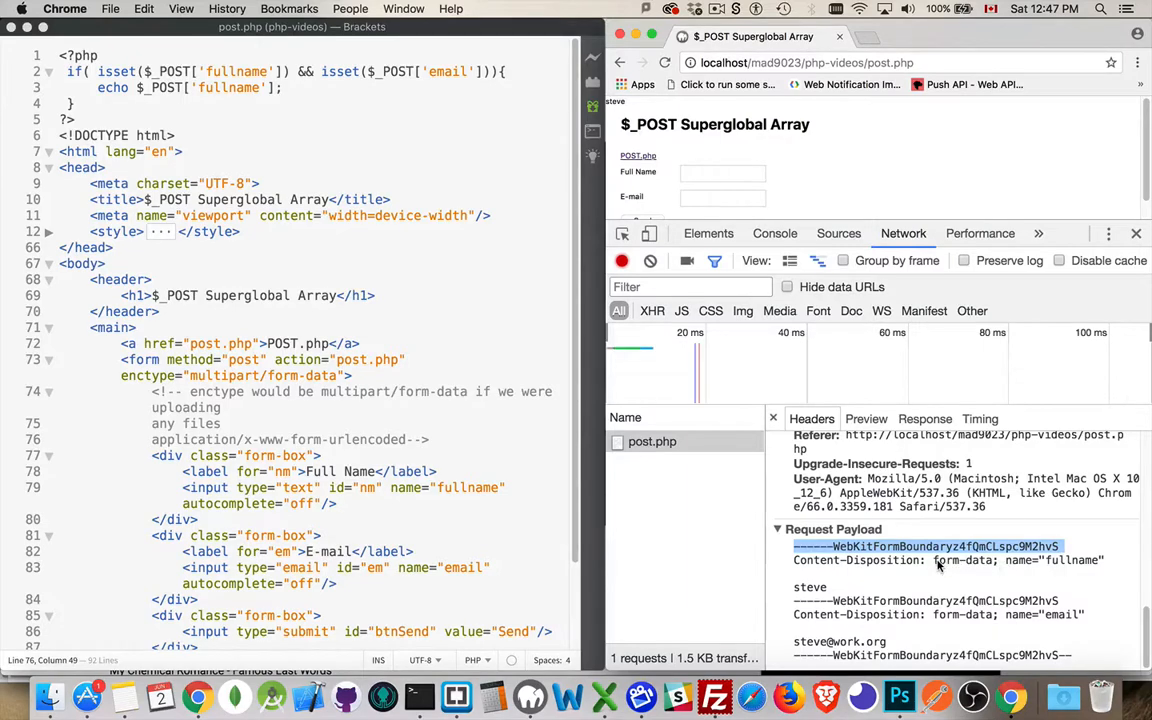
pyautogui.moveTo(1015, 572)
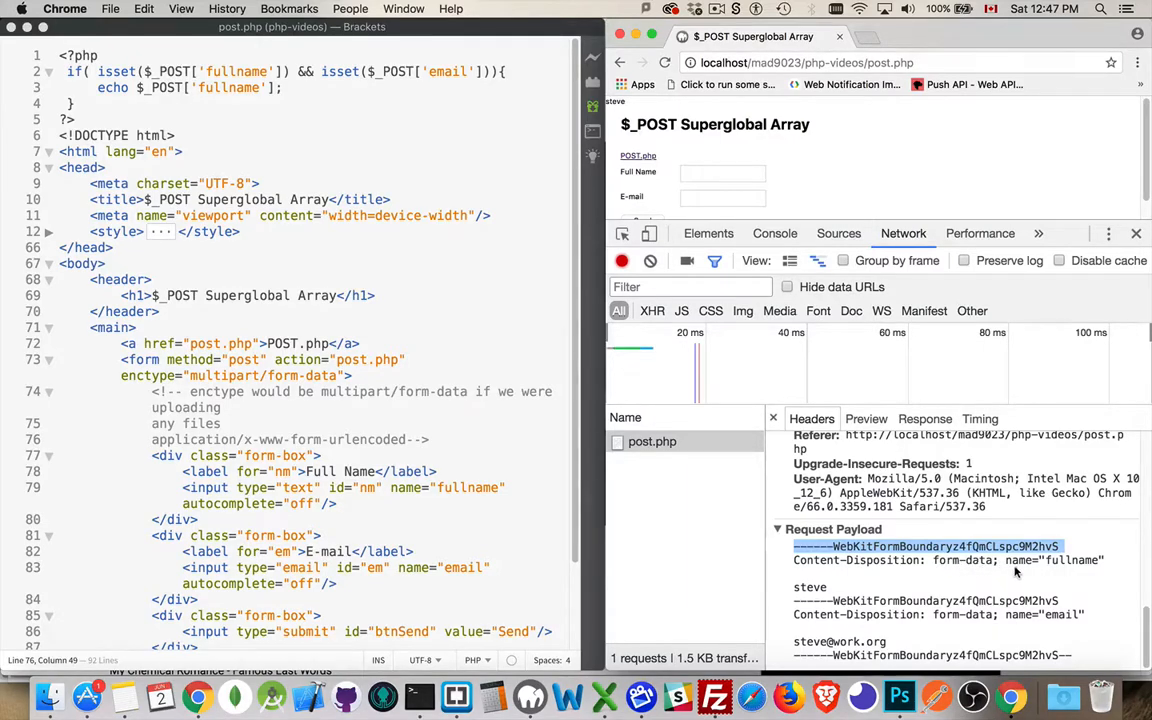
pyautogui.moveTo(832, 587)
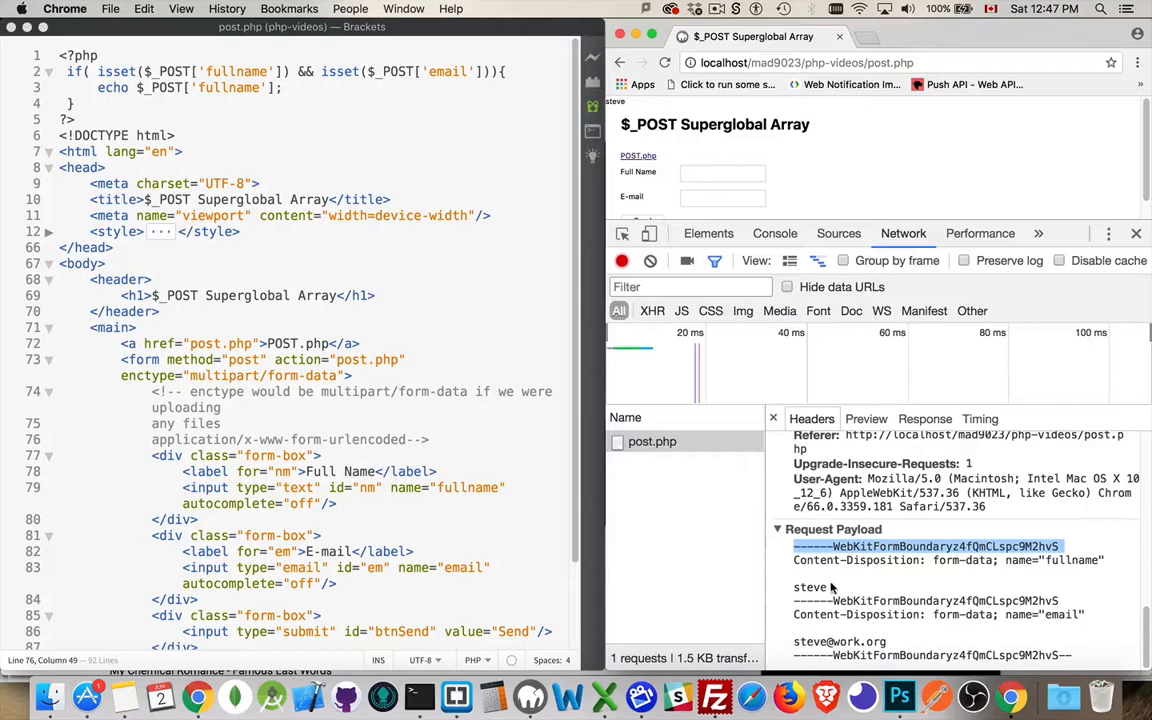
pyautogui.moveTo(896, 601)
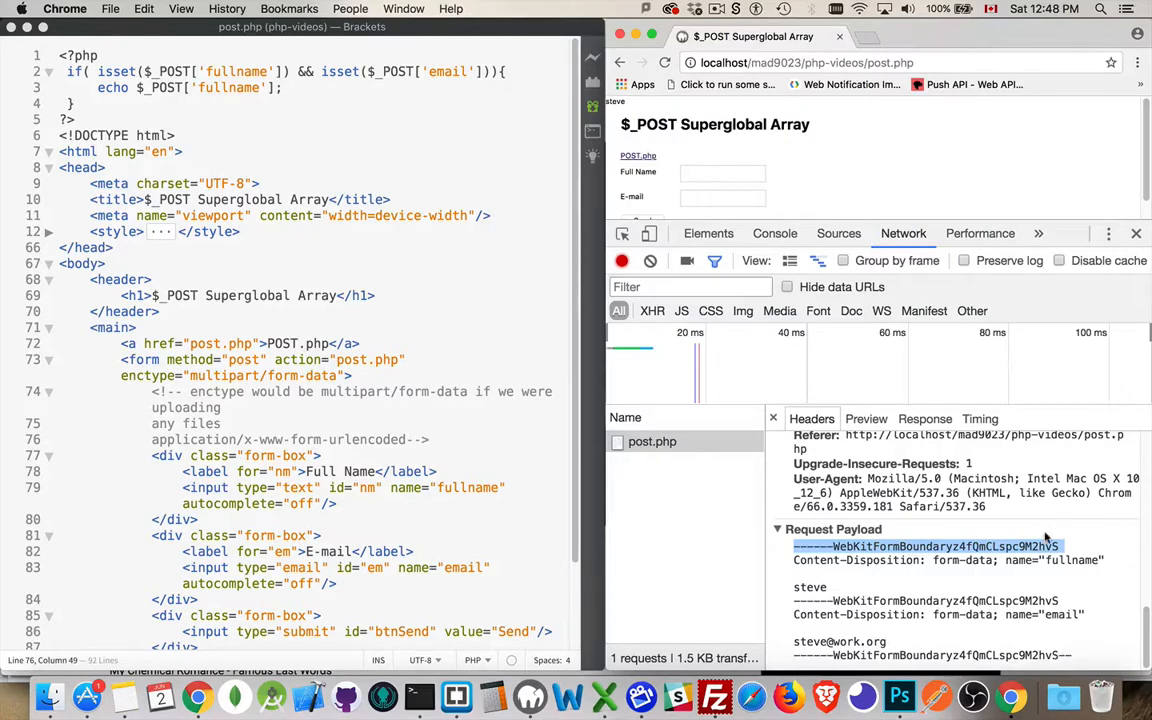
pyautogui.moveTo(978, 571)
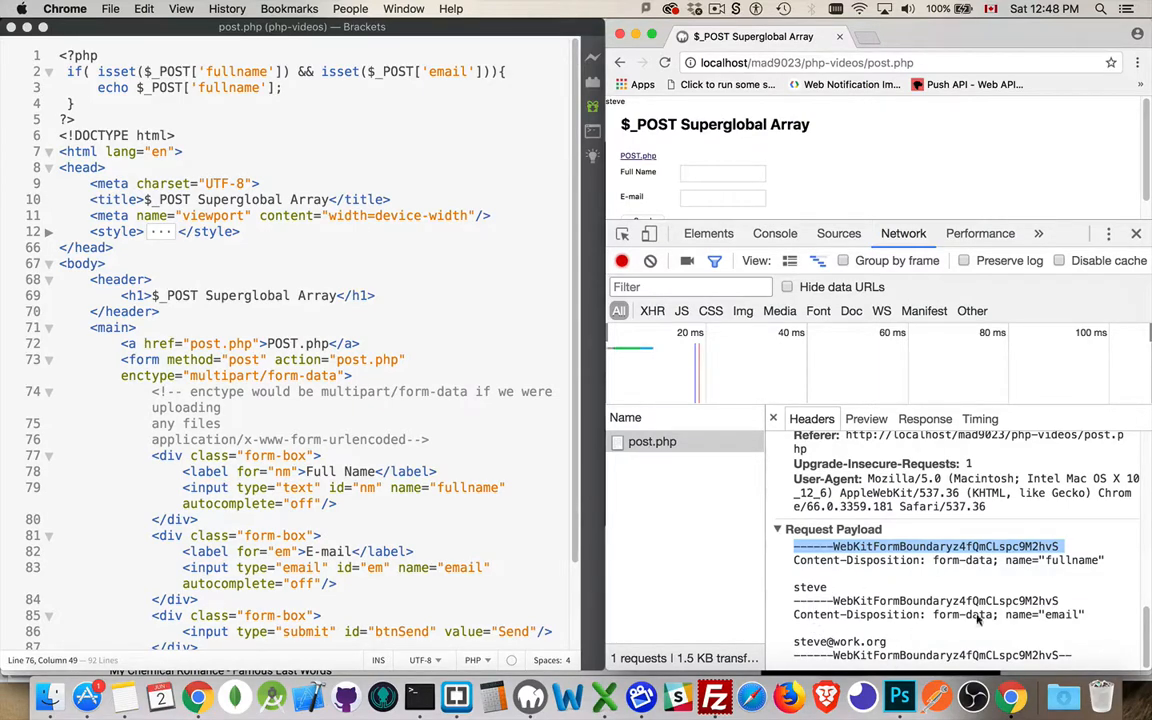
pyautogui.moveTo(897, 642)
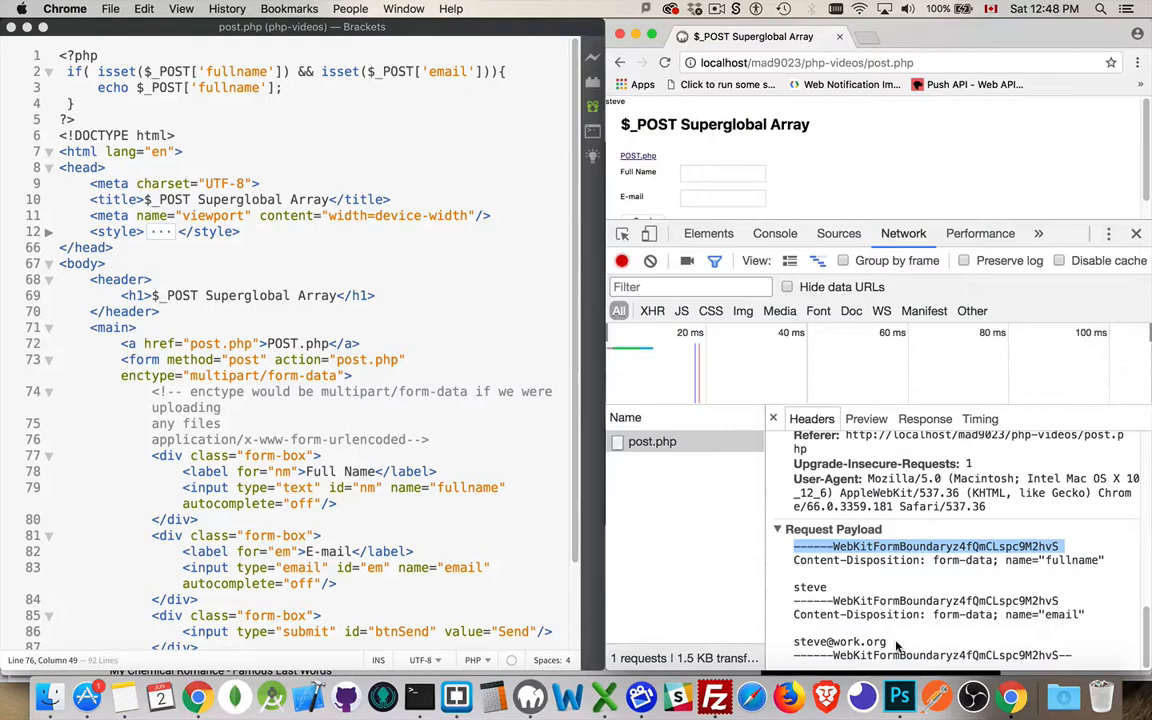
pyautogui.moveTo(880, 532)
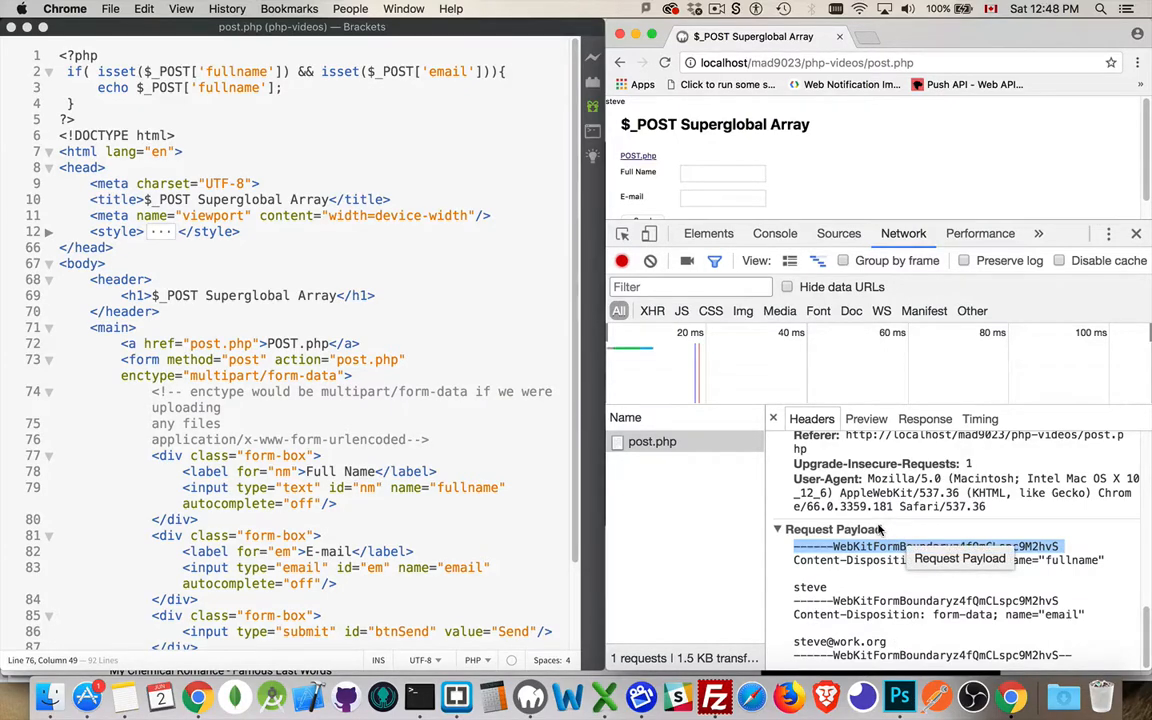
pyautogui.moveTo(457, 455)
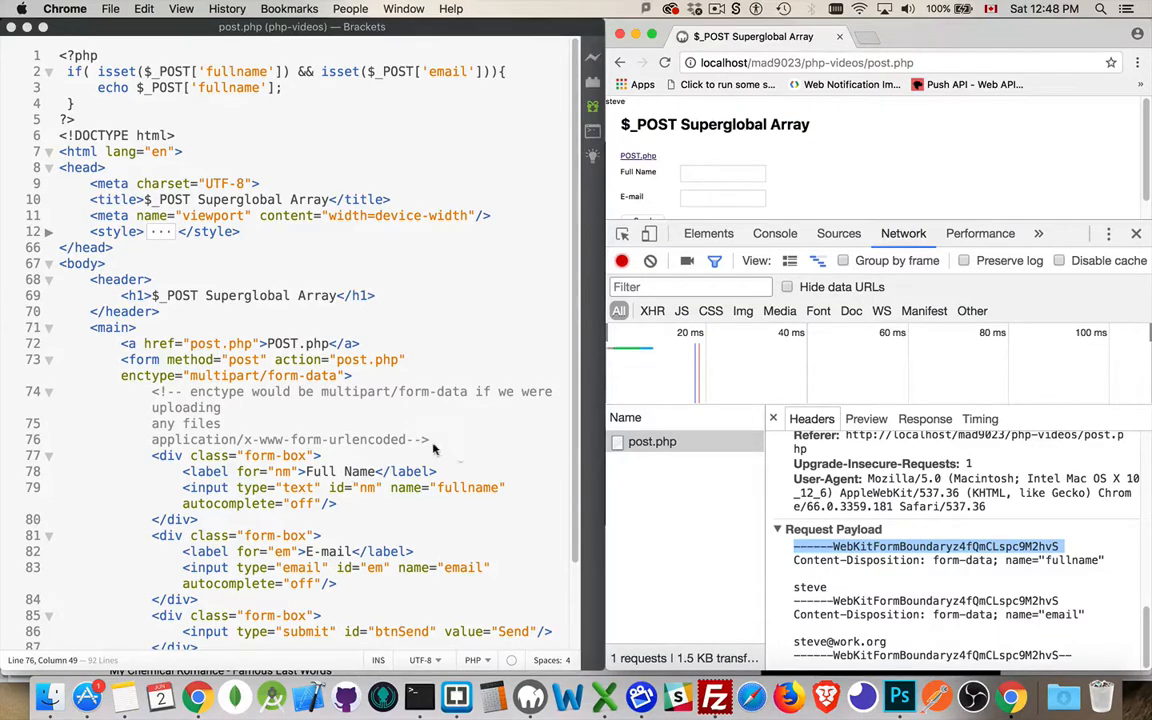
pyautogui.moveTo(365, 432)
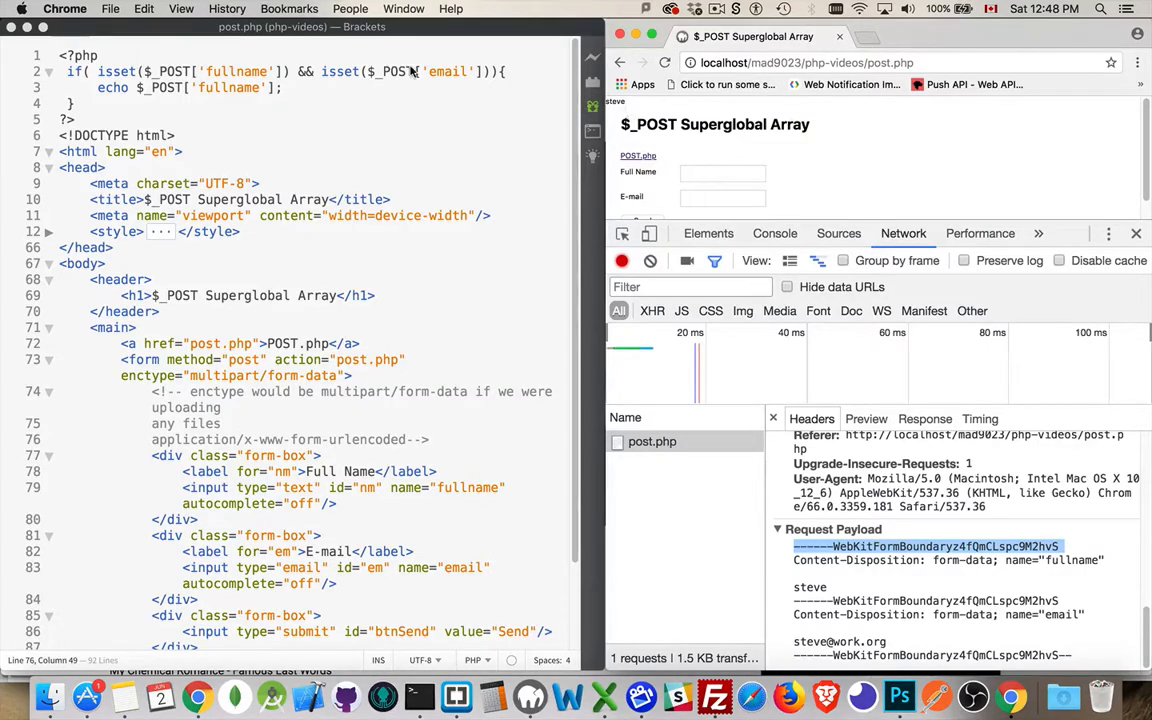
pyautogui.moveTo(290, 84)
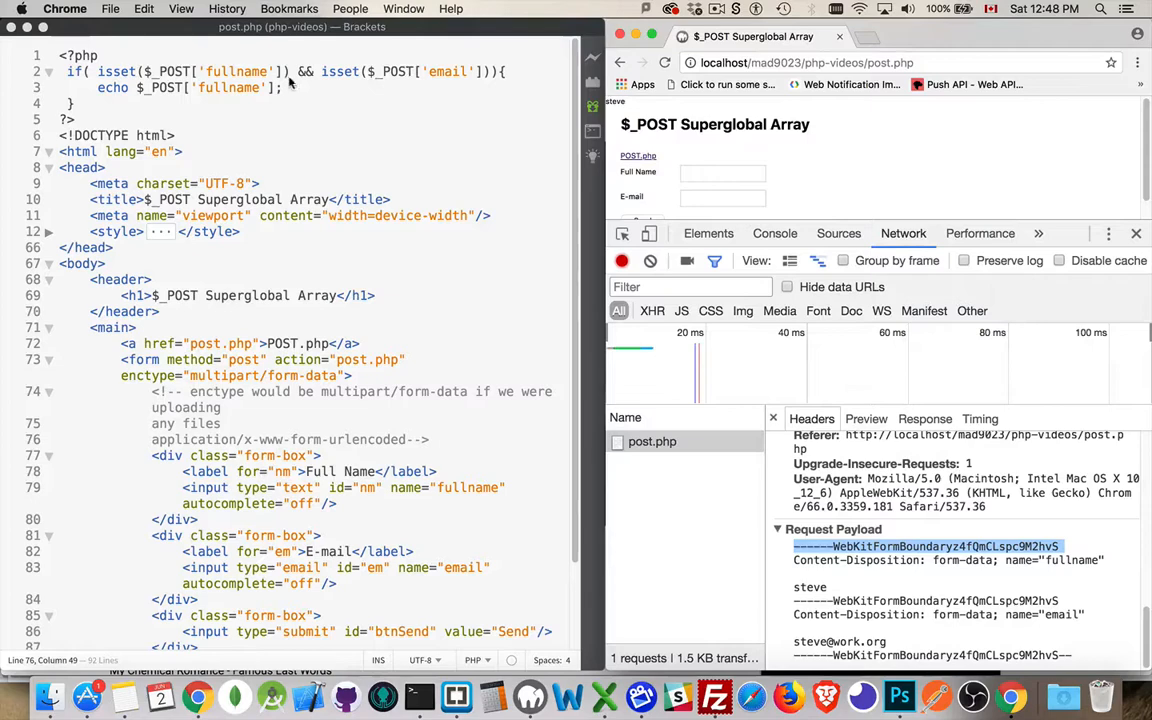
pyautogui.moveTo(257, 88)
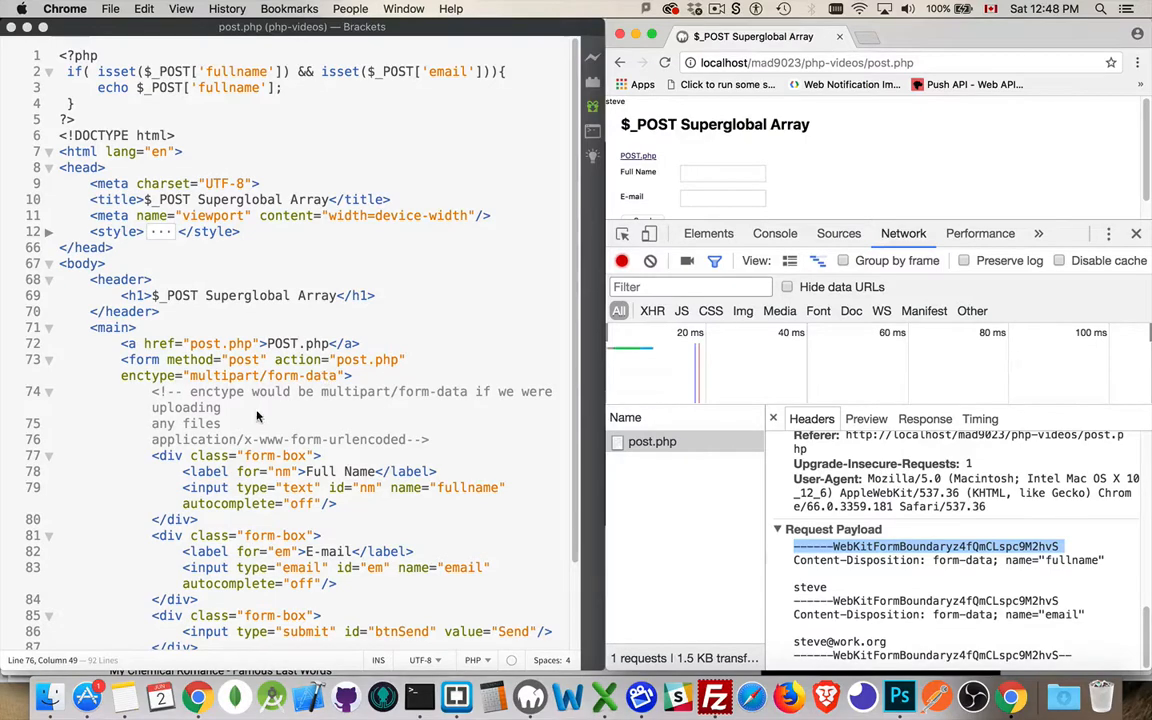
pyautogui.moveTo(314, 451)
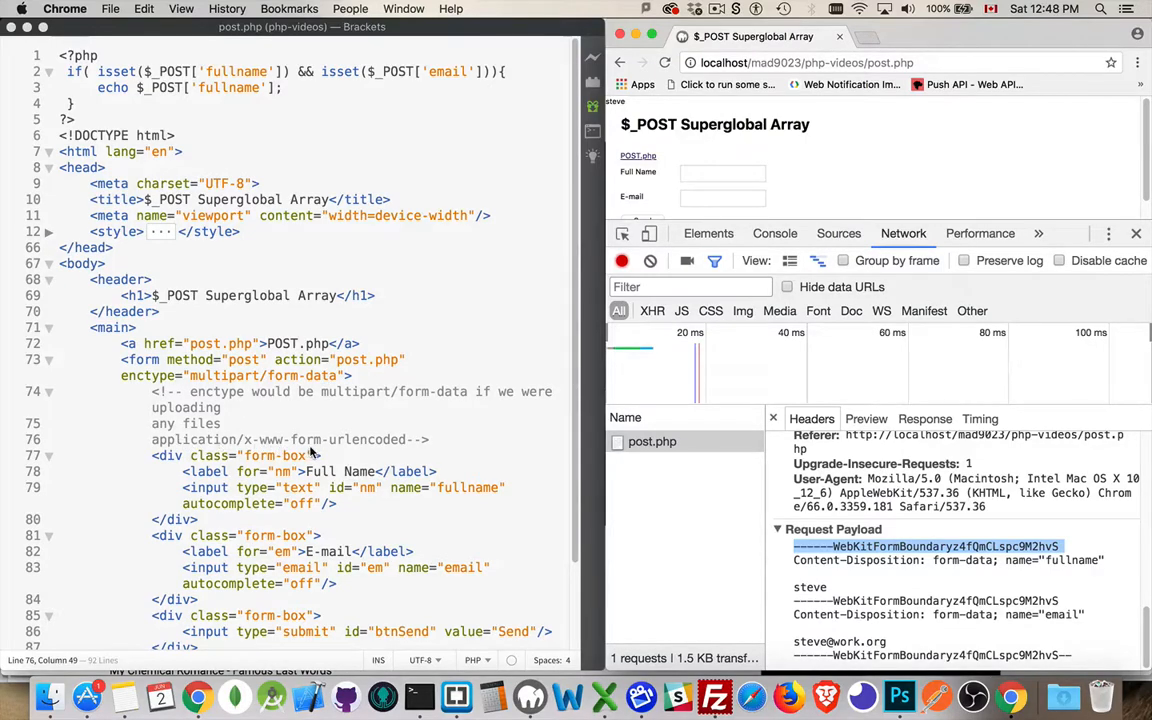
pyautogui.moveTo(380, 450)
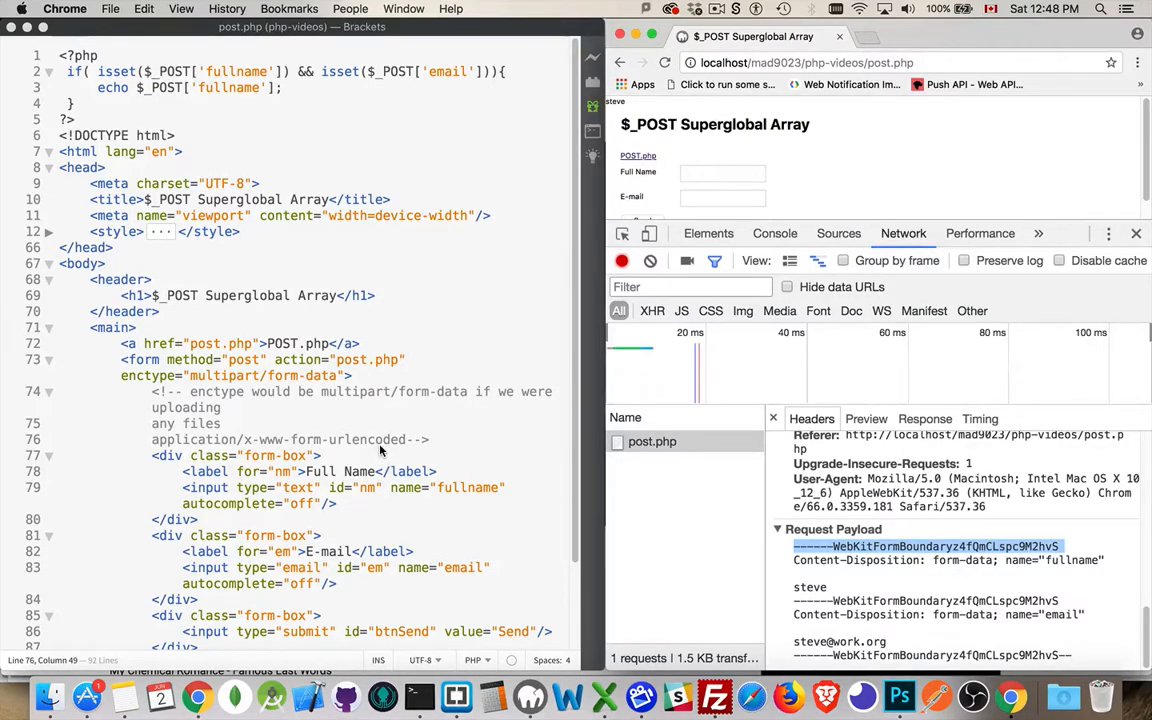
pyautogui.moveTo(280, 380)
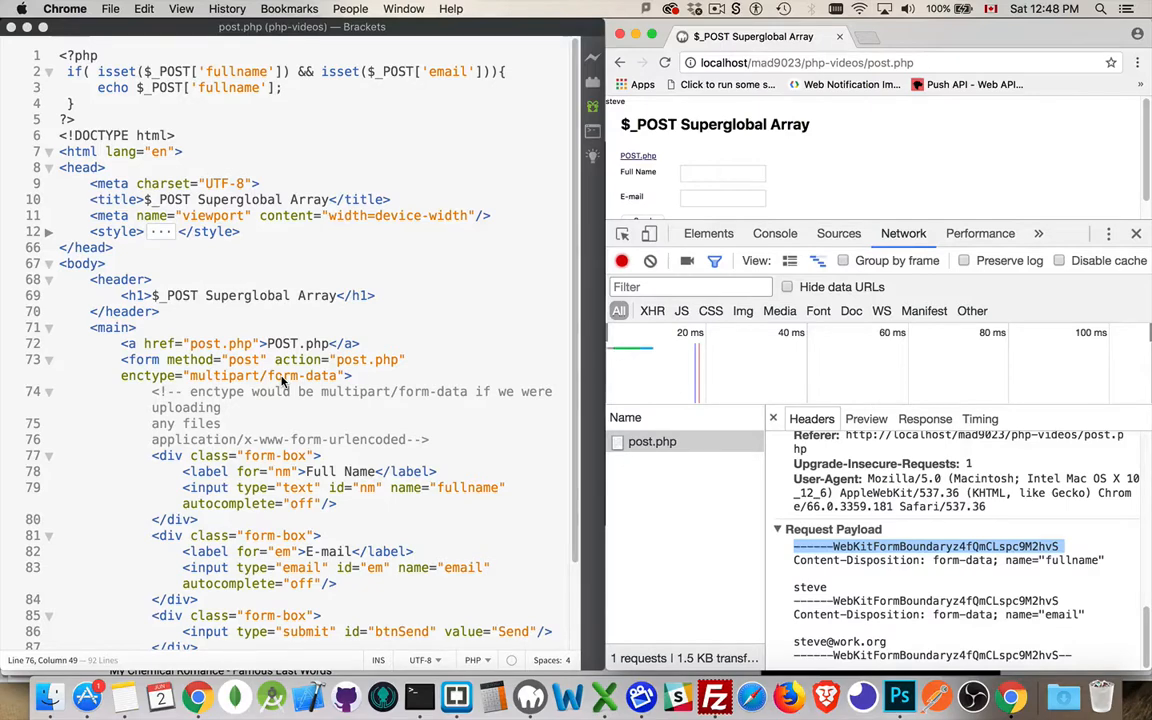
pyautogui.moveTo(195, 57)
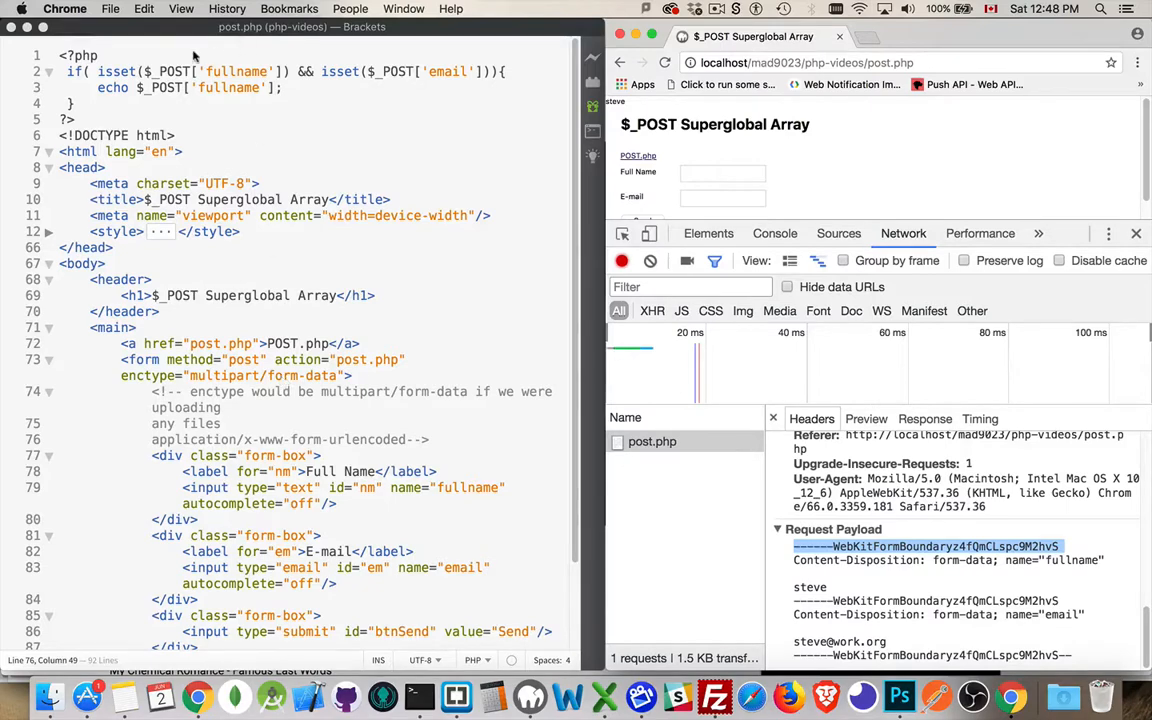
pyautogui.doubleClick(170, 71)
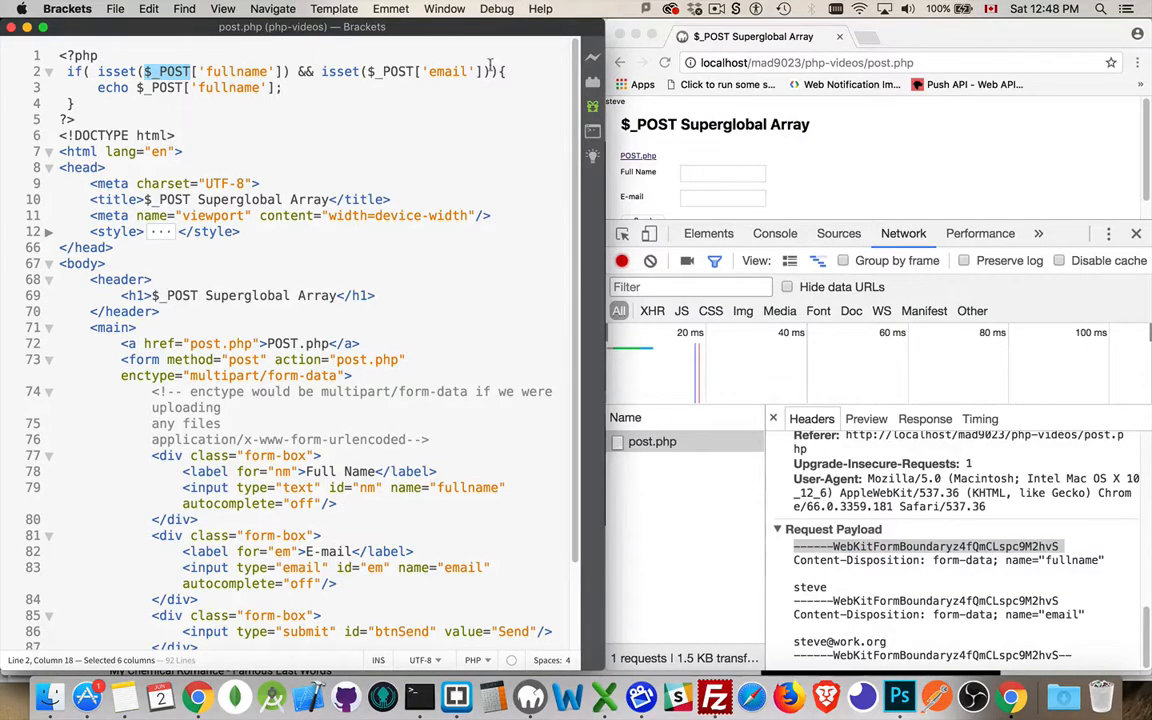
pyautogui.doubleClick(406, 487)
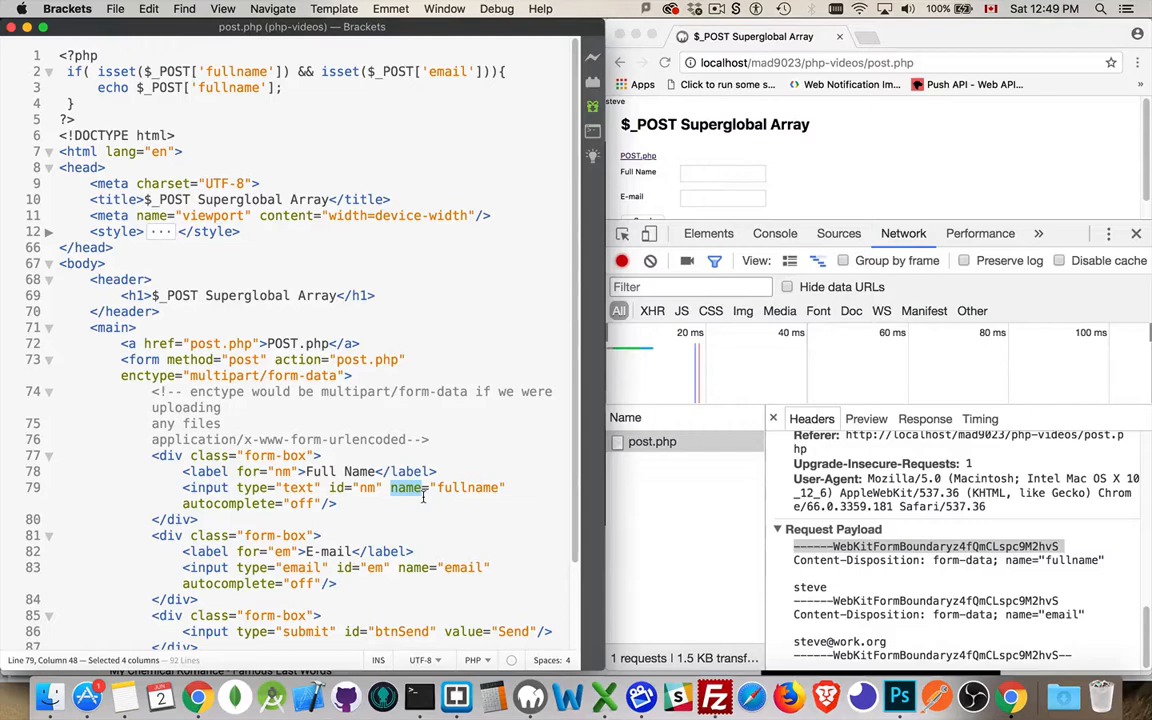
pyautogui.moveTo(1030, 570)
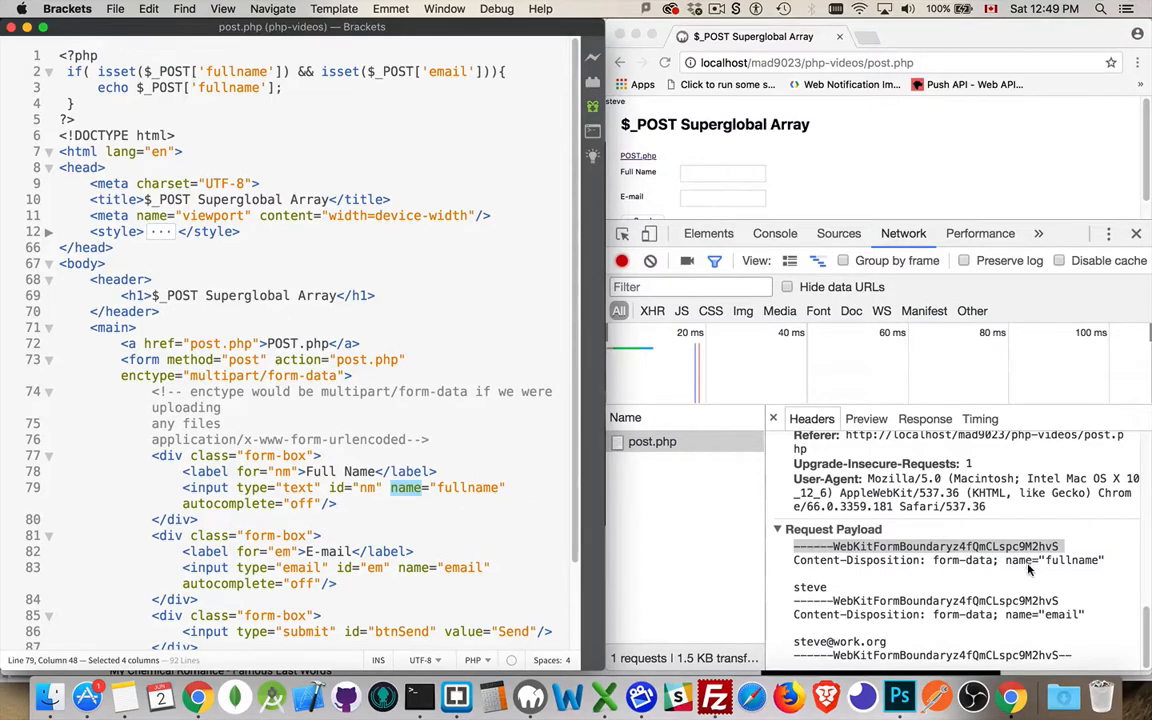
pyautogui.moveTo(1045, 377)
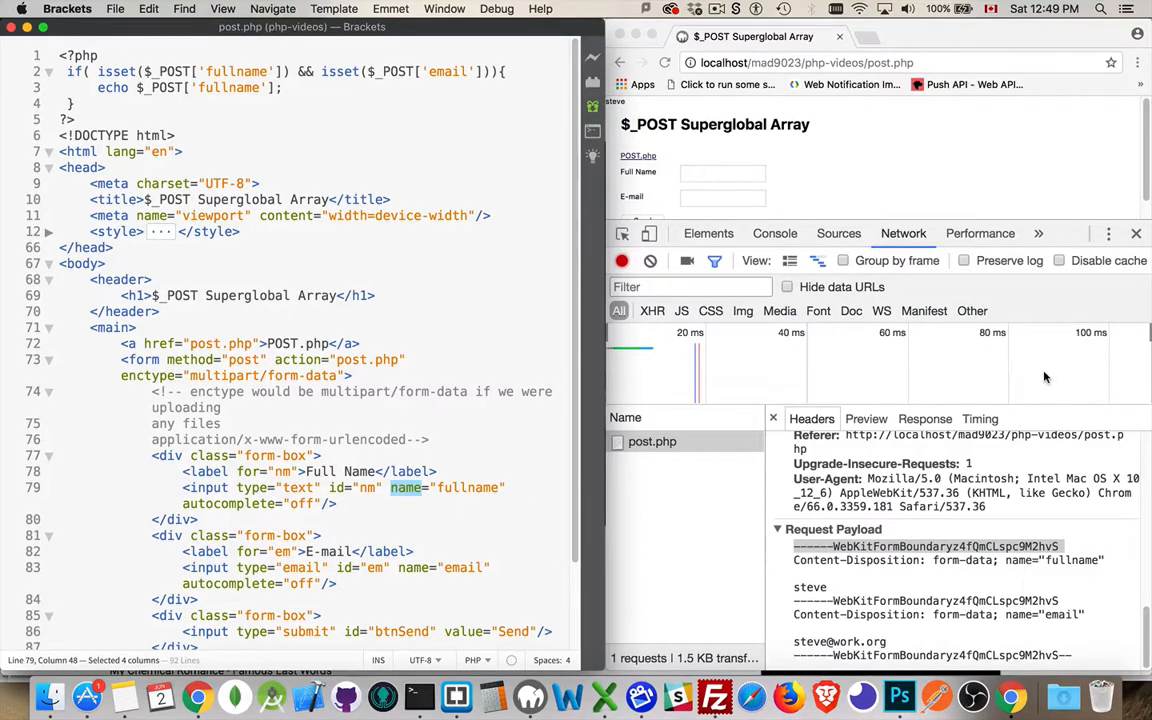